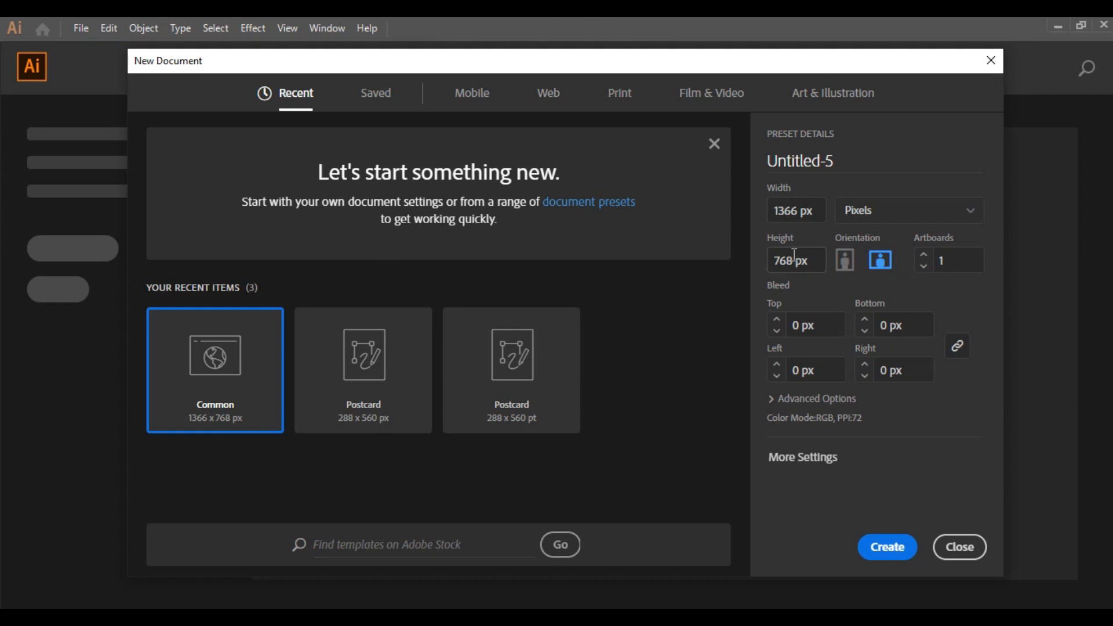
Create a new document using the Common 1366 × 768 px preset
left_click(886, 547)
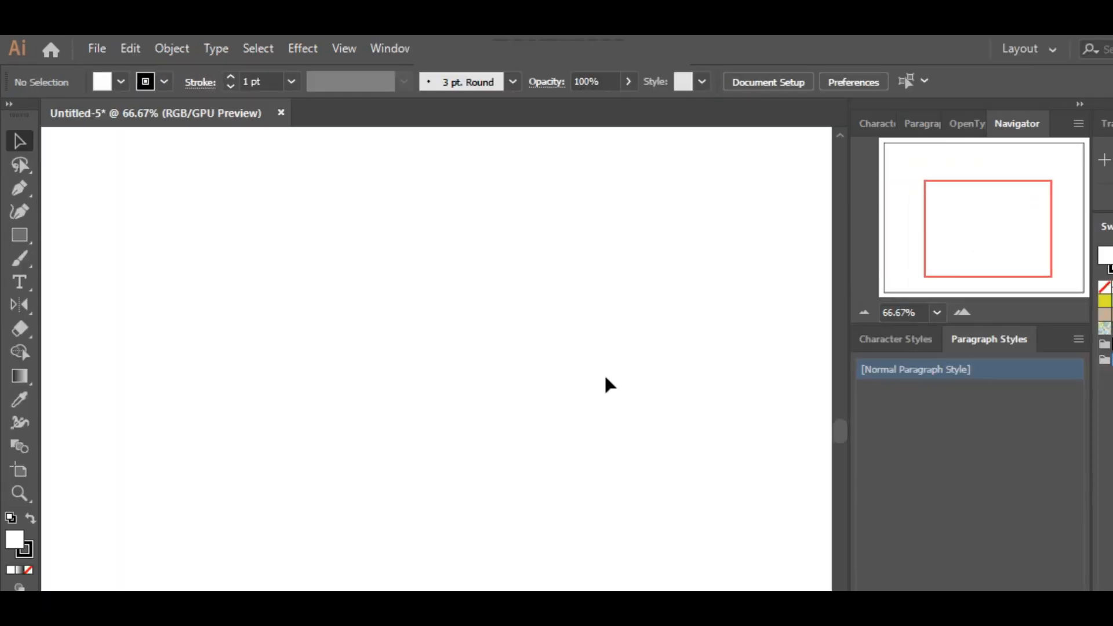
mouse_move(19, 236)
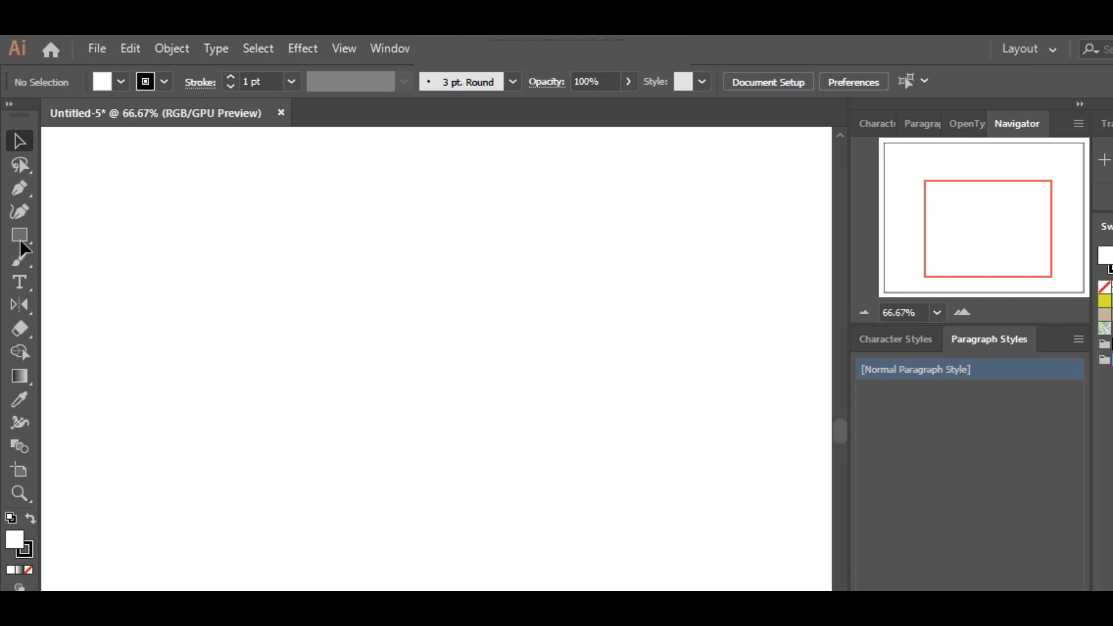
mouse_move(19, 235)
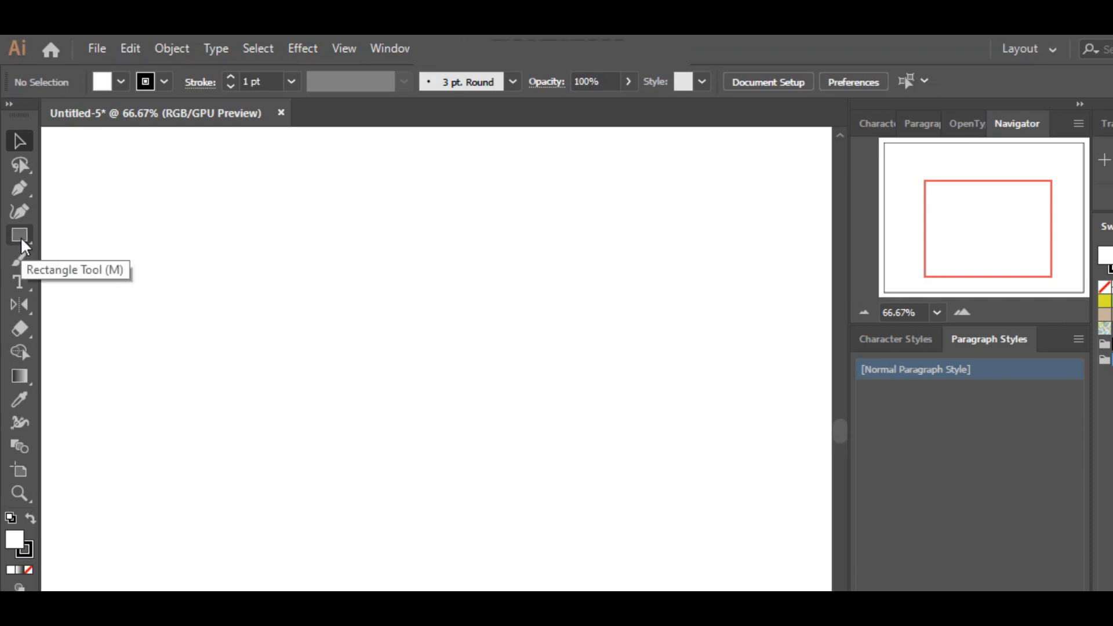
Choose the Ellipse Tool from the Rectangle Tool flyout
left_click(20, 234)
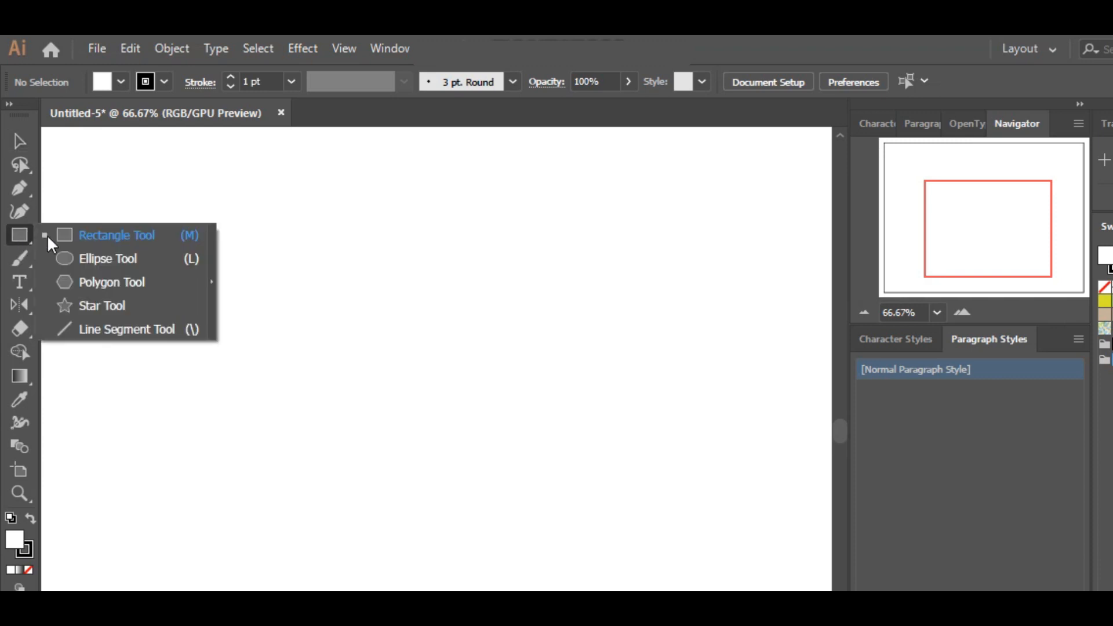
mouse_move(96, 258)
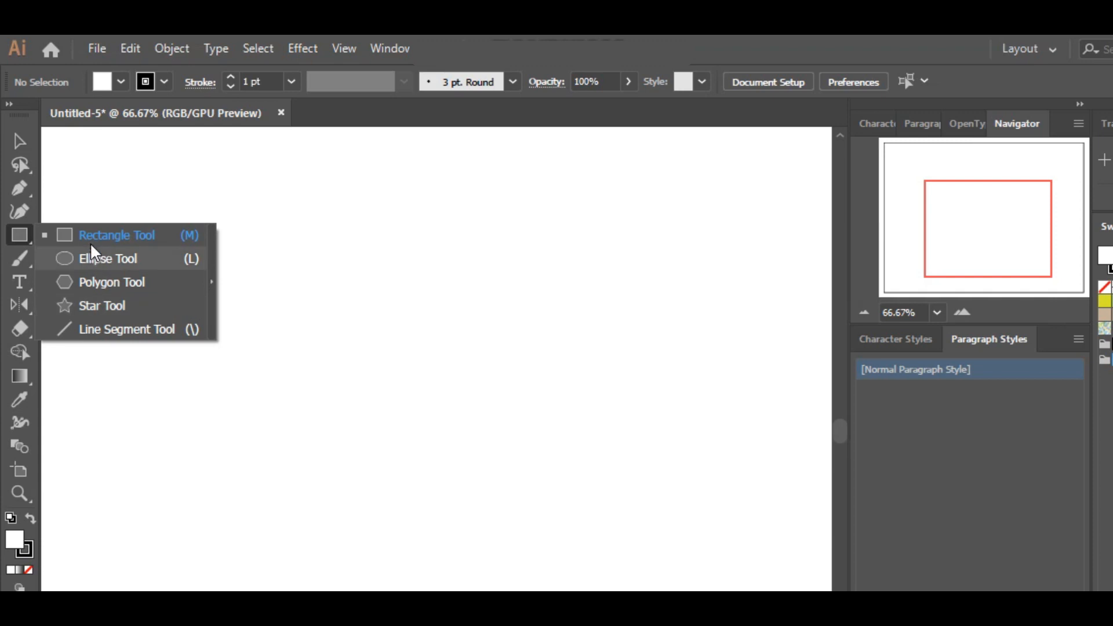
mouse_move(96, 266)
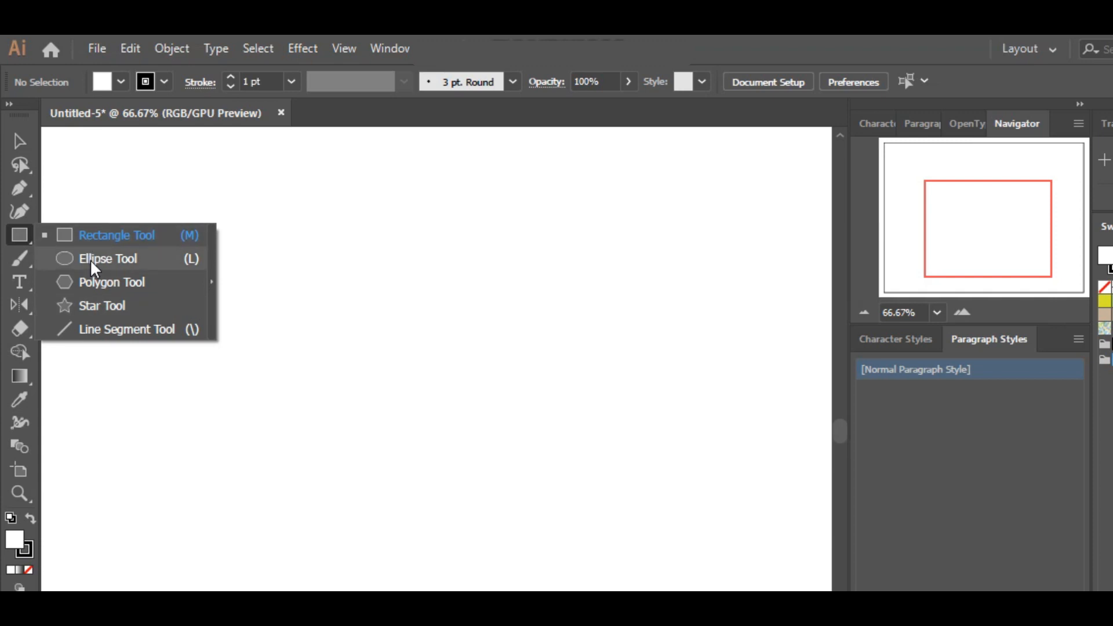
left_click(108, 259)
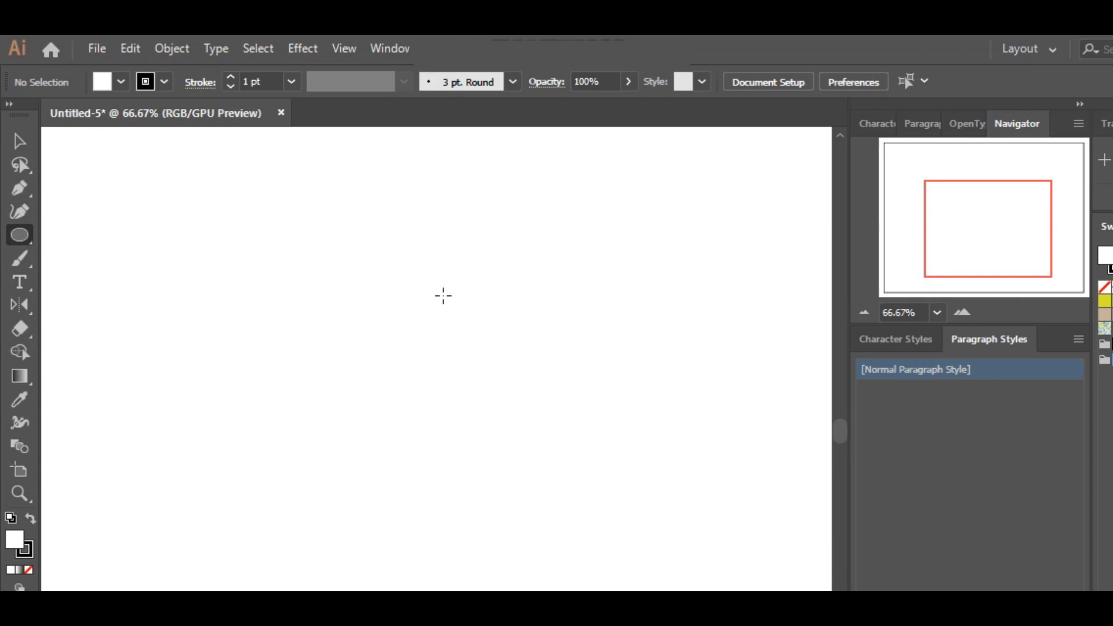
mouse_move(466, 325)
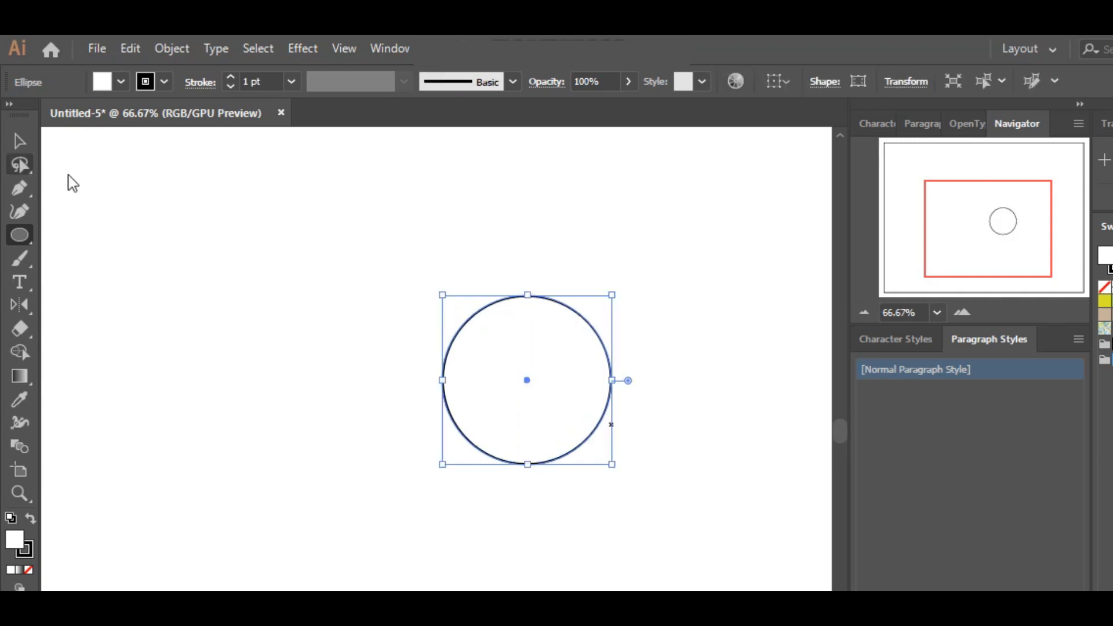
mouse_move(609, 186)
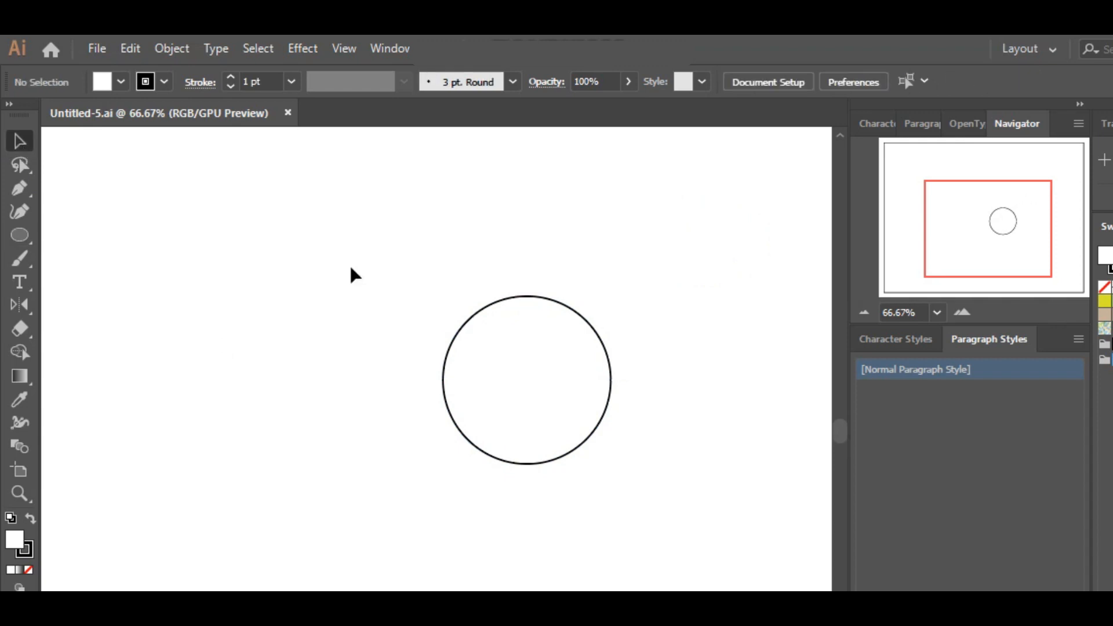
mouse_move(564, 323)
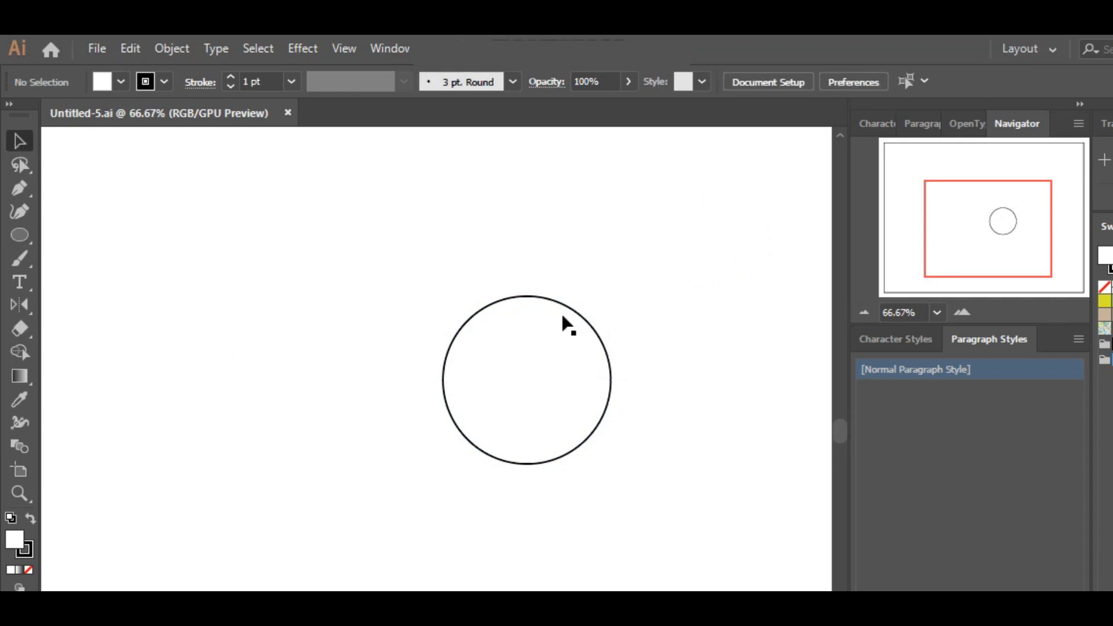
Select the circle and fill it with a blue swatch from the Control bar
left_click(568, 306)
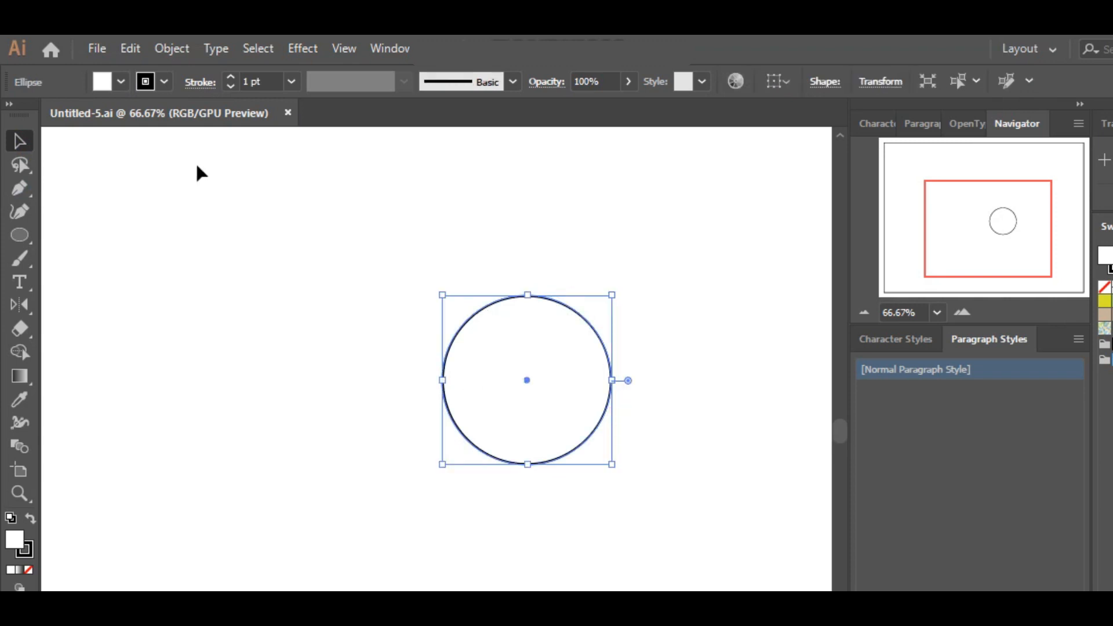
left_click(119, 81)
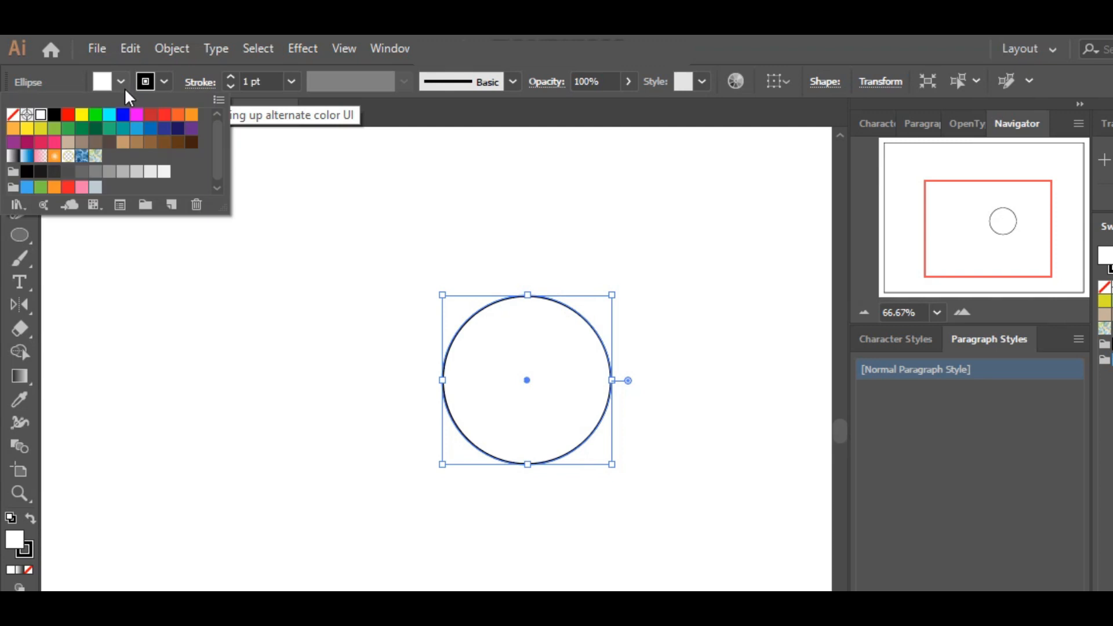
left_click(138, 129)
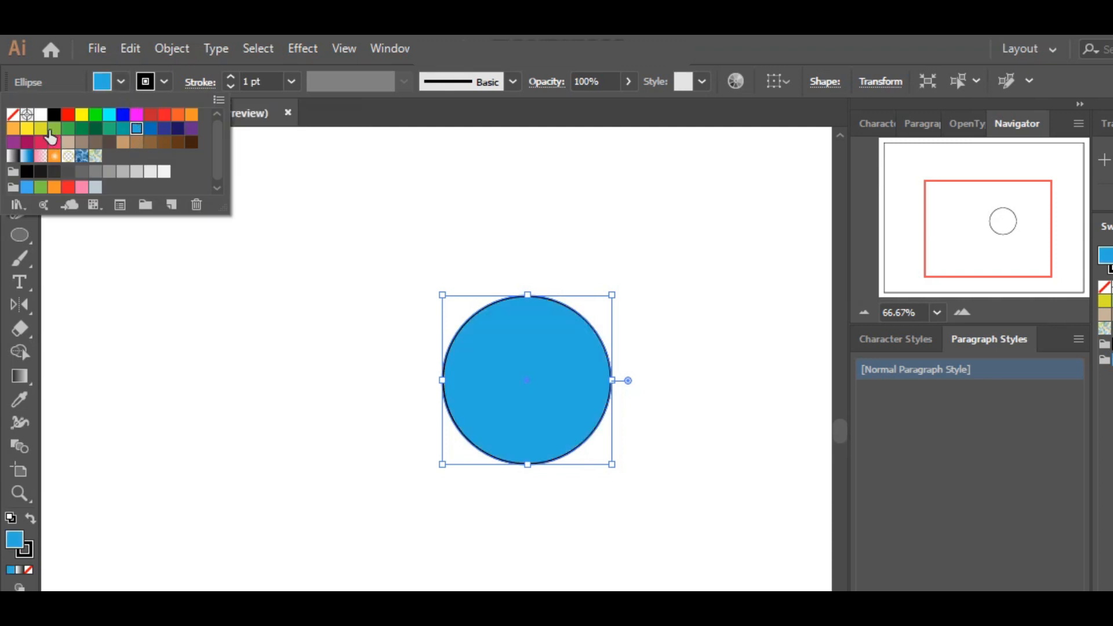
mouse_move(21, 139)
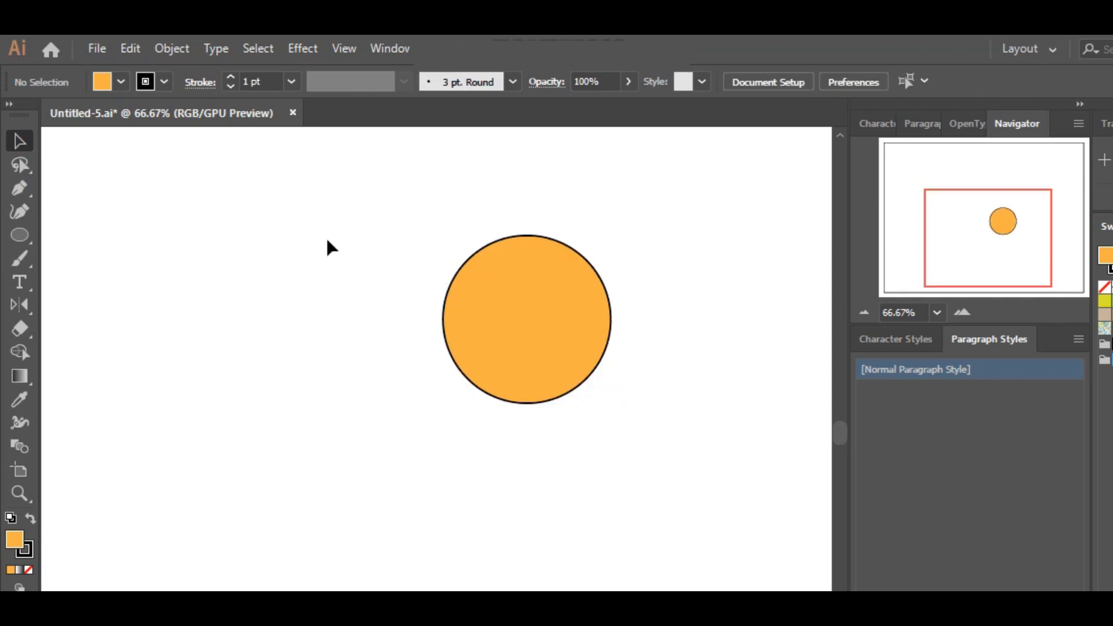
mouse_move(169, 84)
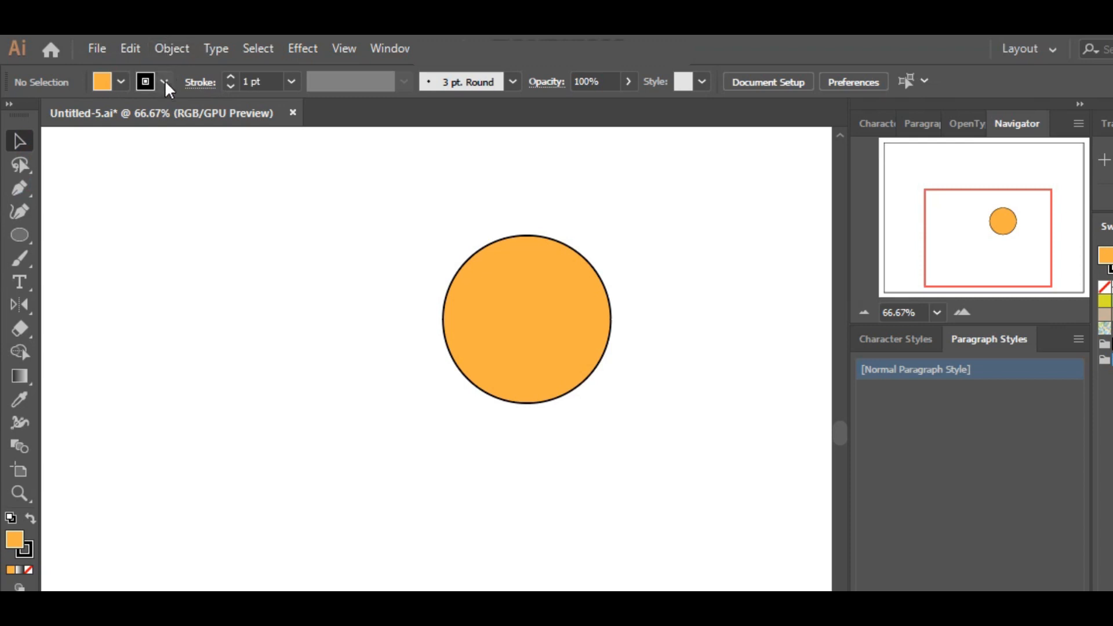
Try a thicker blue outline on the orange circle, then revert to a thin black stroke
left_click(166, 82)
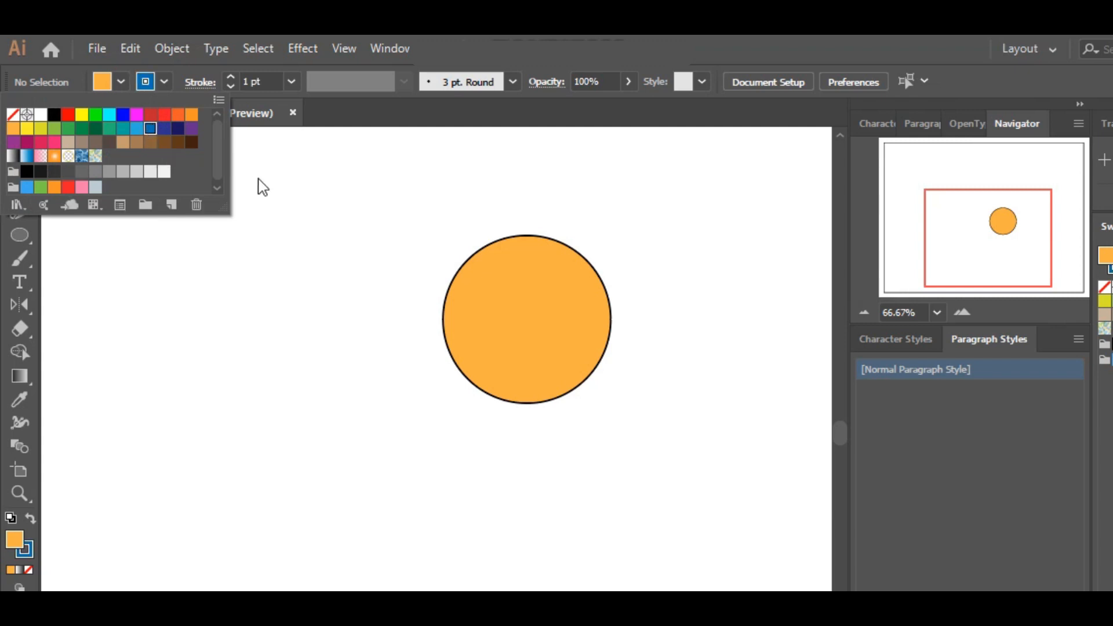
mouse_move(644, 275)
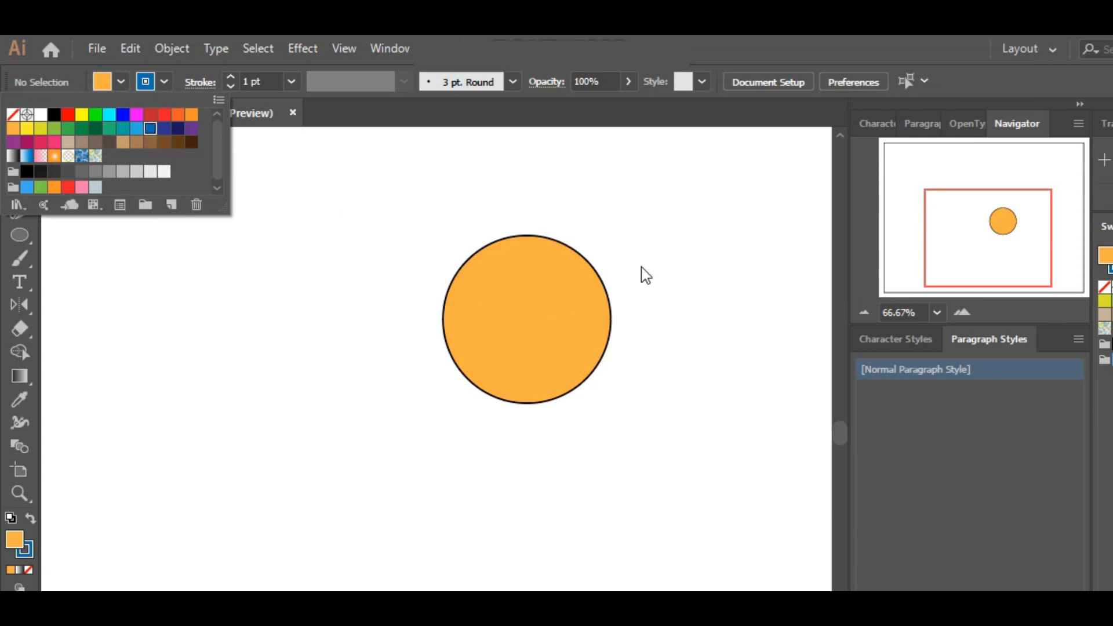
left_click(525, 320)
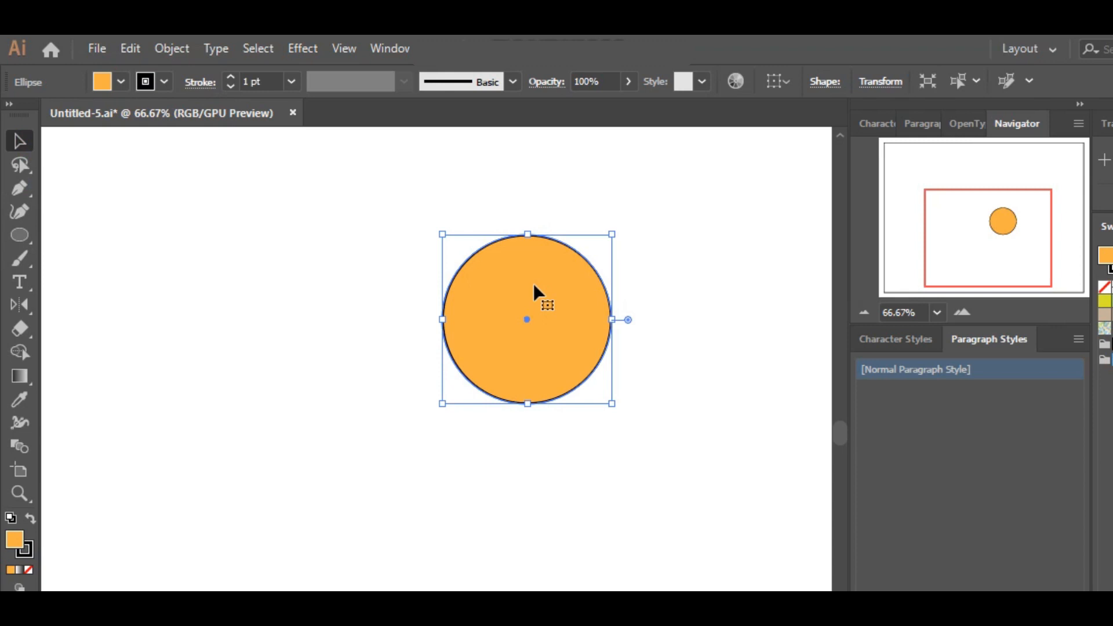
mouse_move(183, 99)
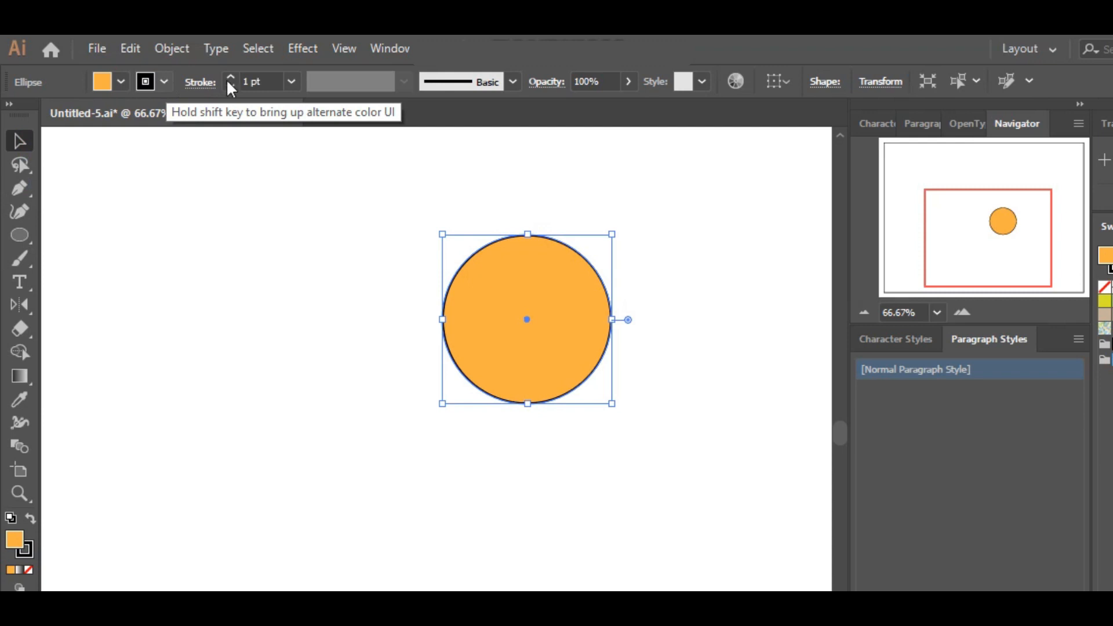
left_click(230, 77)
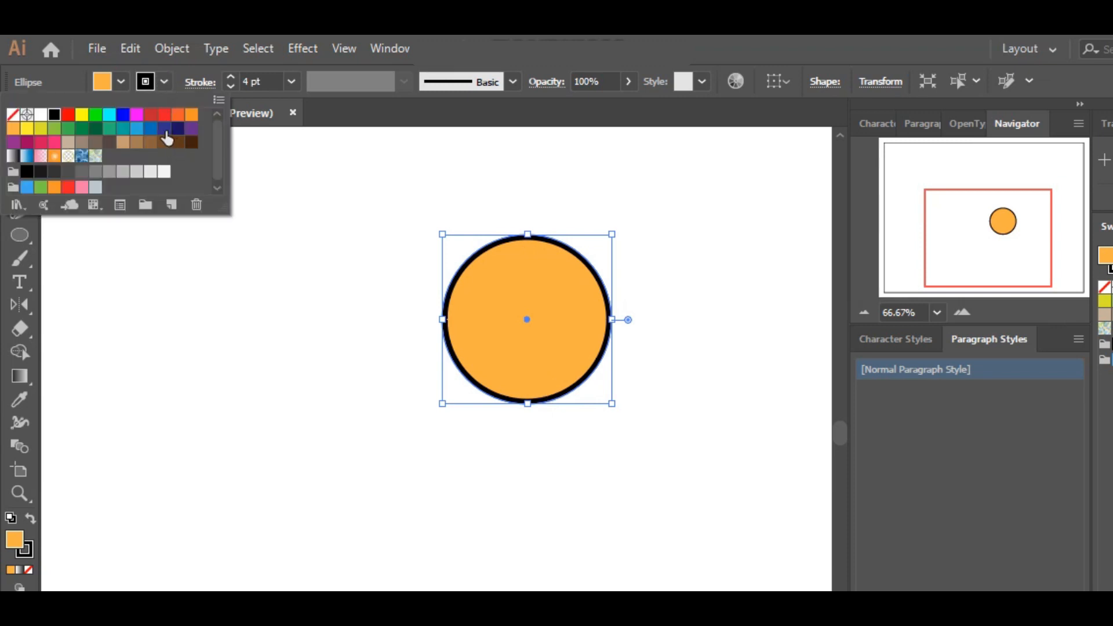
left_click(136, 129)
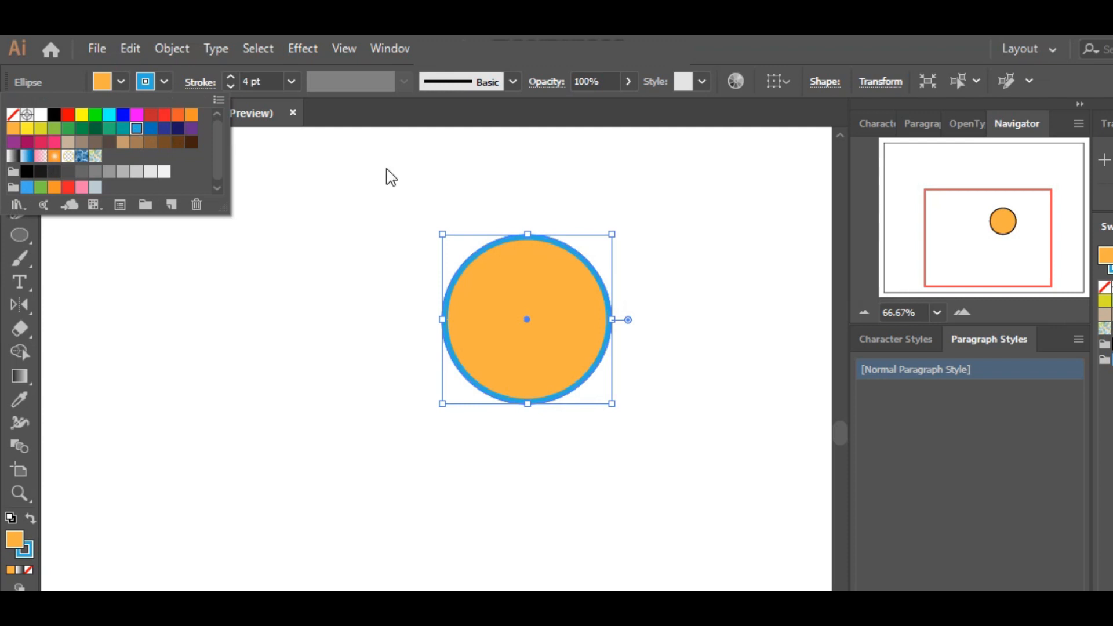
left_click(54, 113)
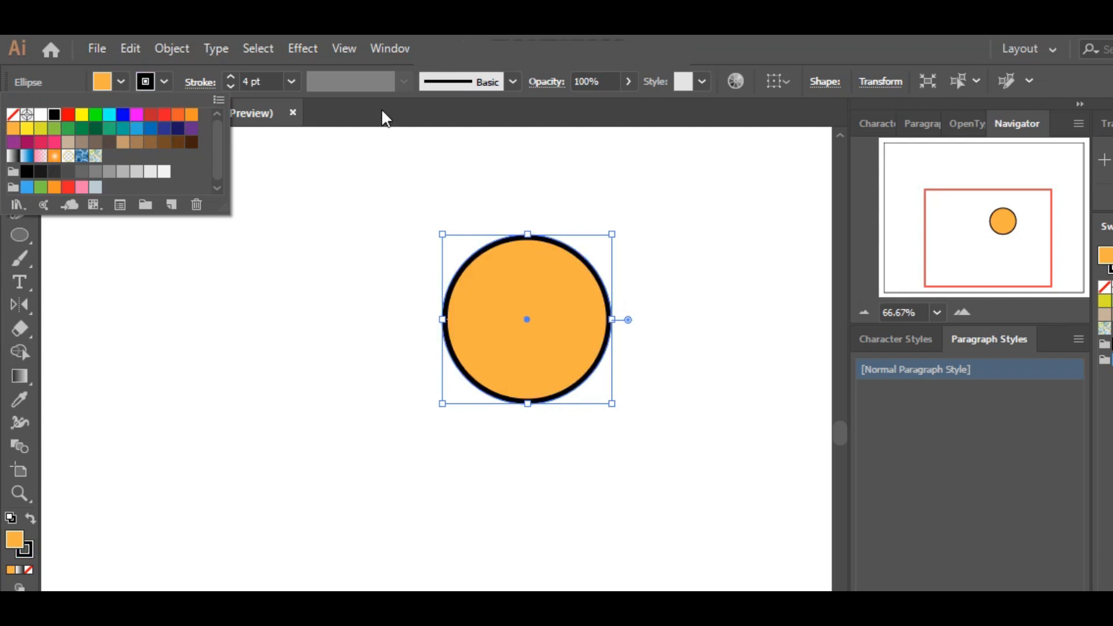
left_click(230, 85)
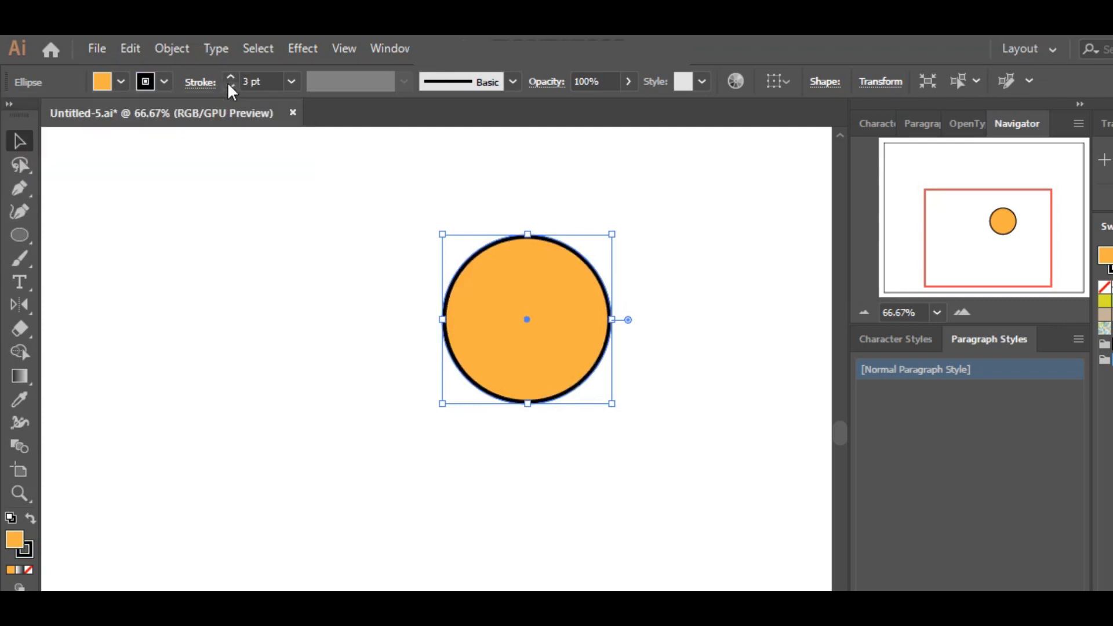
left_click(231, 86)
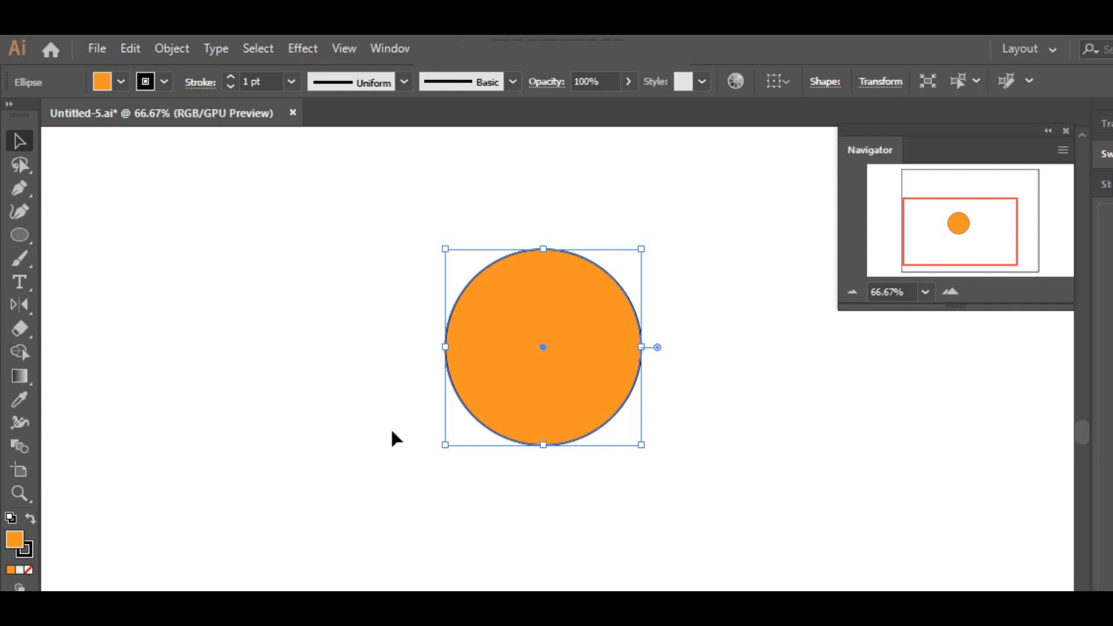
mouse_move(183, 127)
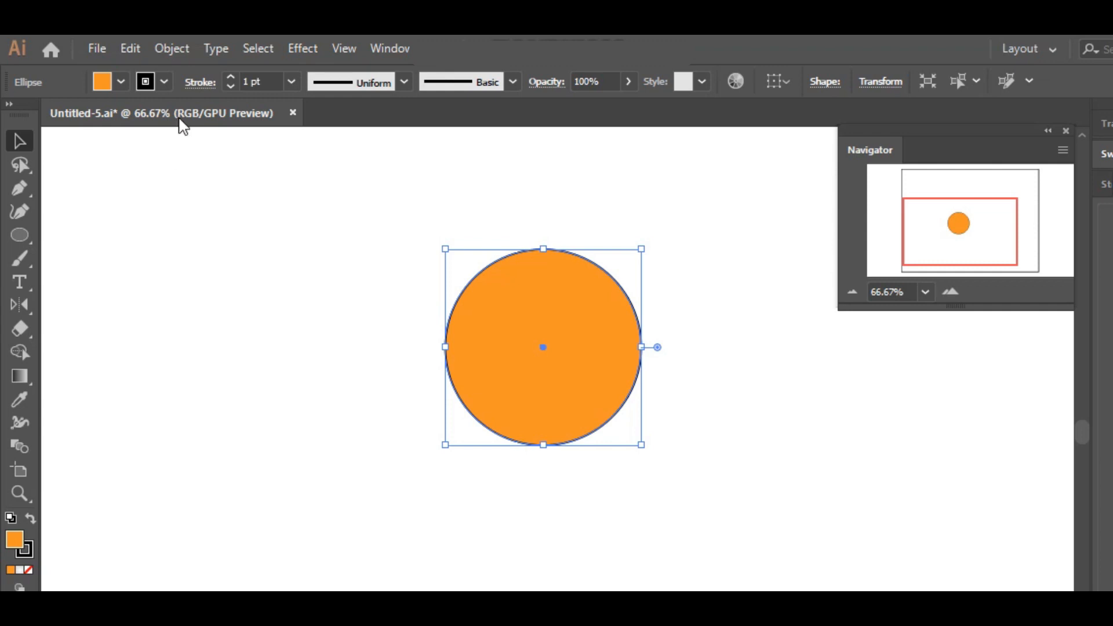
mouse_move(202, 84)
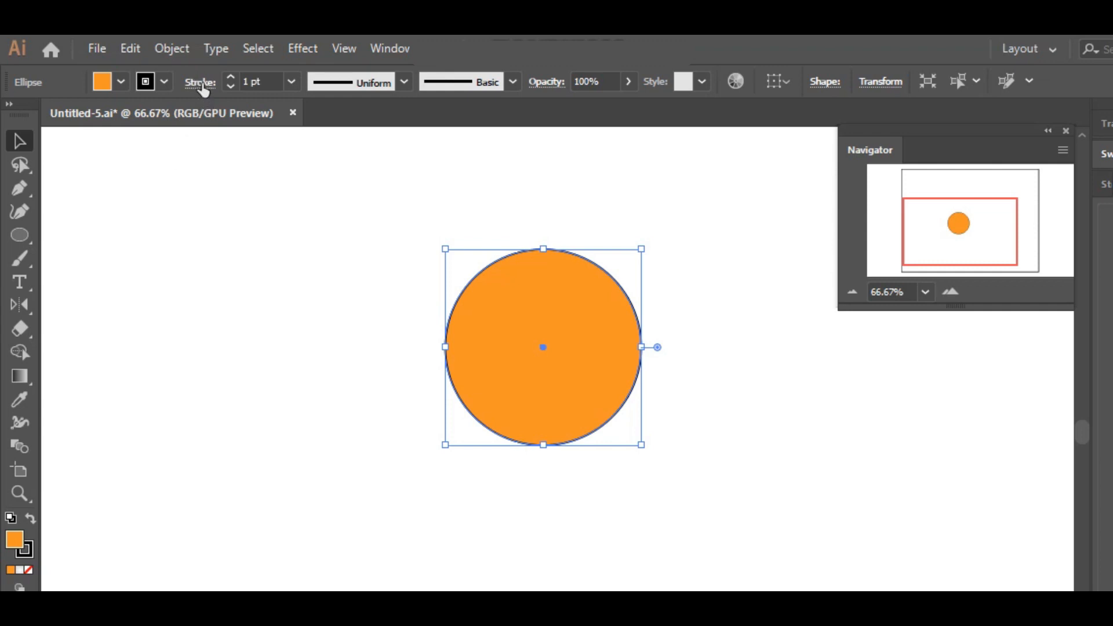
Test dashed and tapered stroke options, then give the circle an even 4 pt black outline
left_click(201, 82)
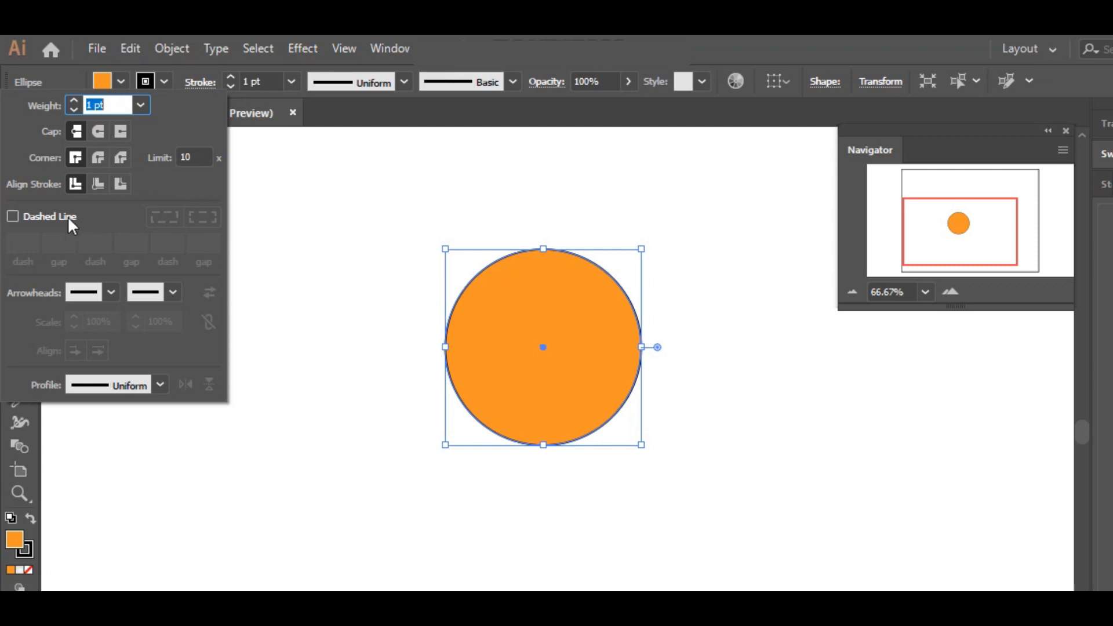
left_click(12, 216)
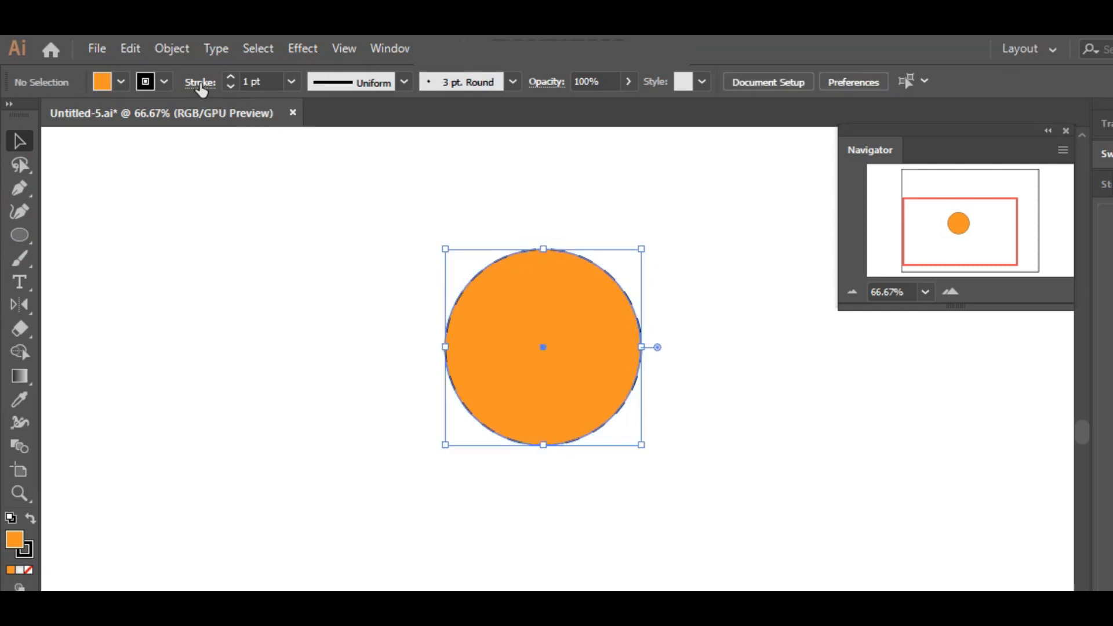
left_click(200, 82)
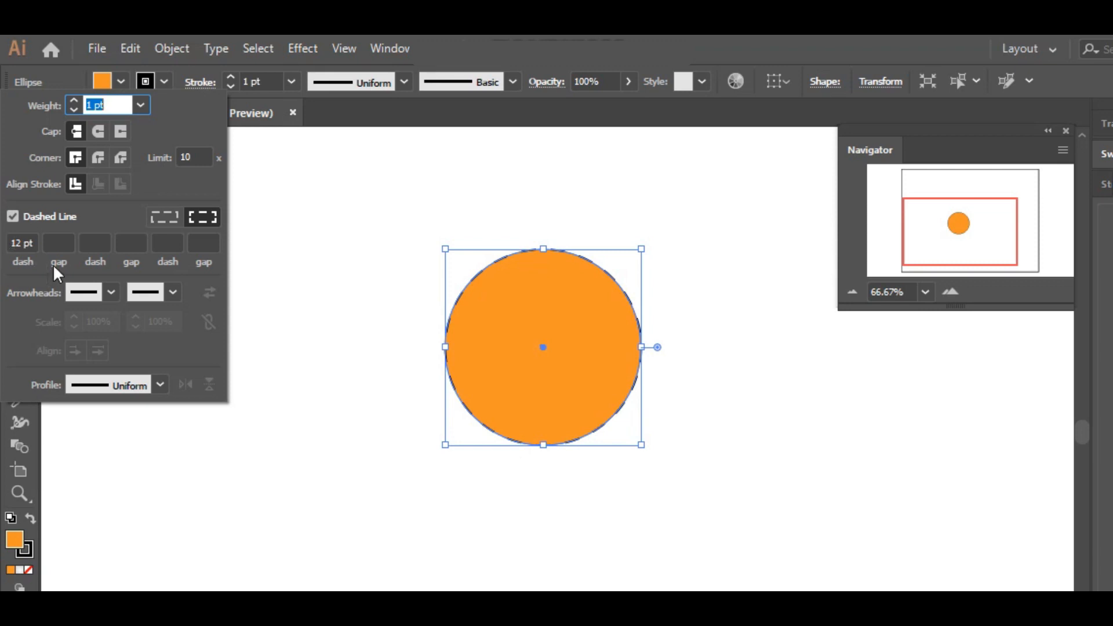
mouse_move(50, 297)
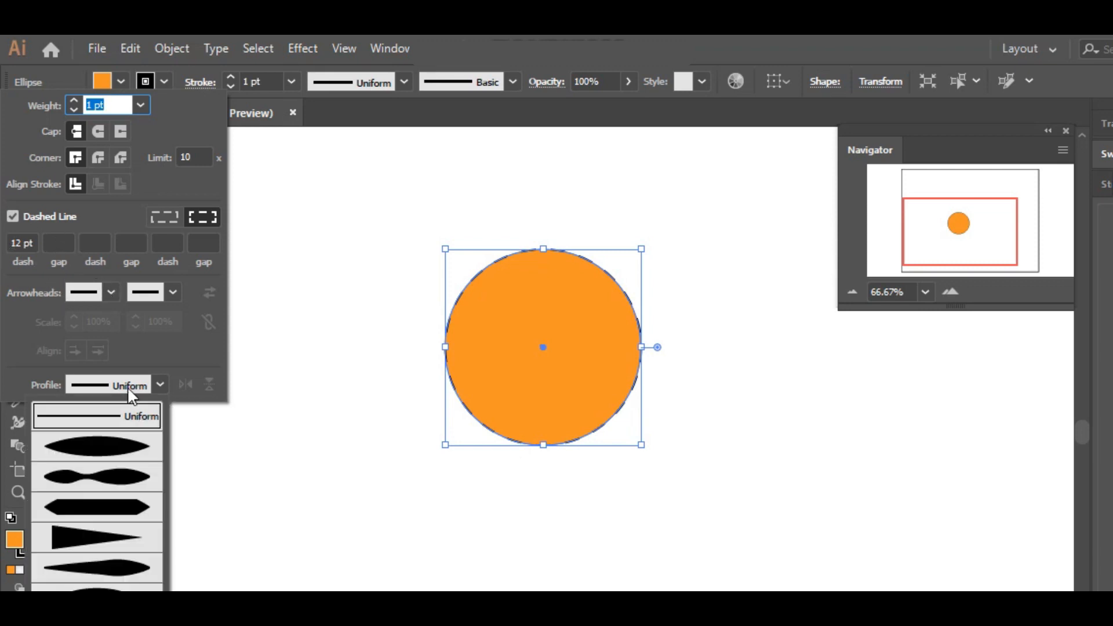
left_click(98, 447)
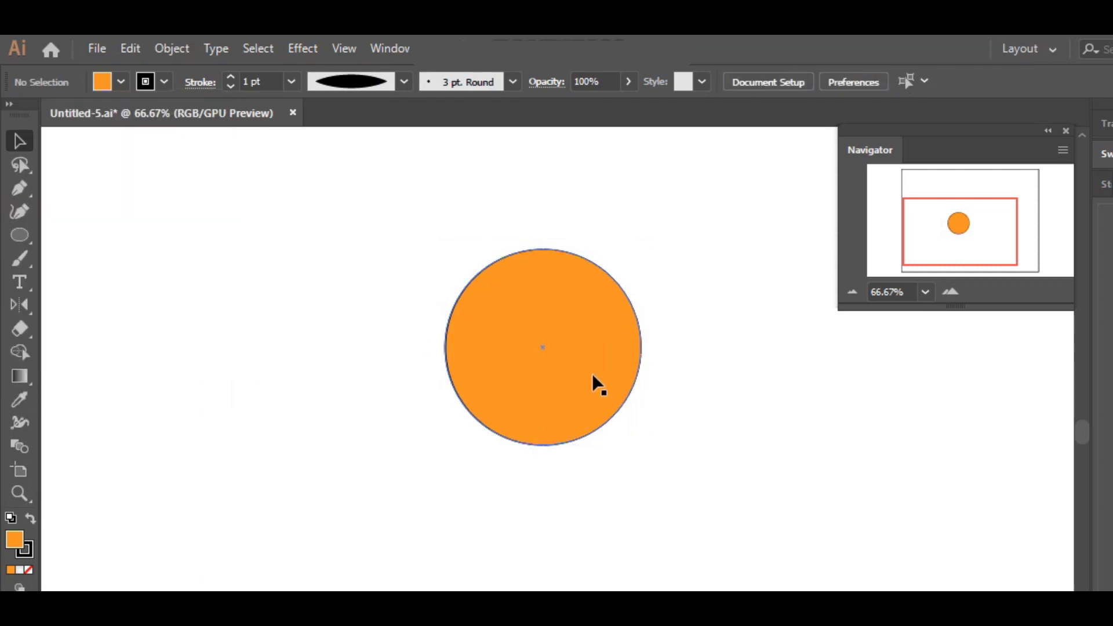
left_click(542, 347)
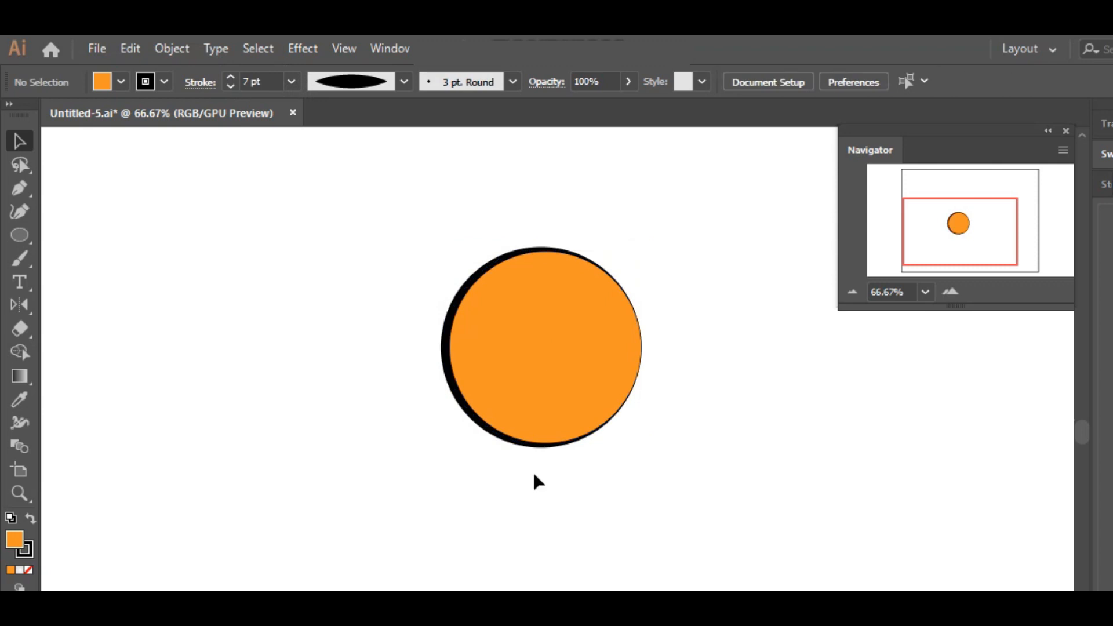
left_click(540, 348)
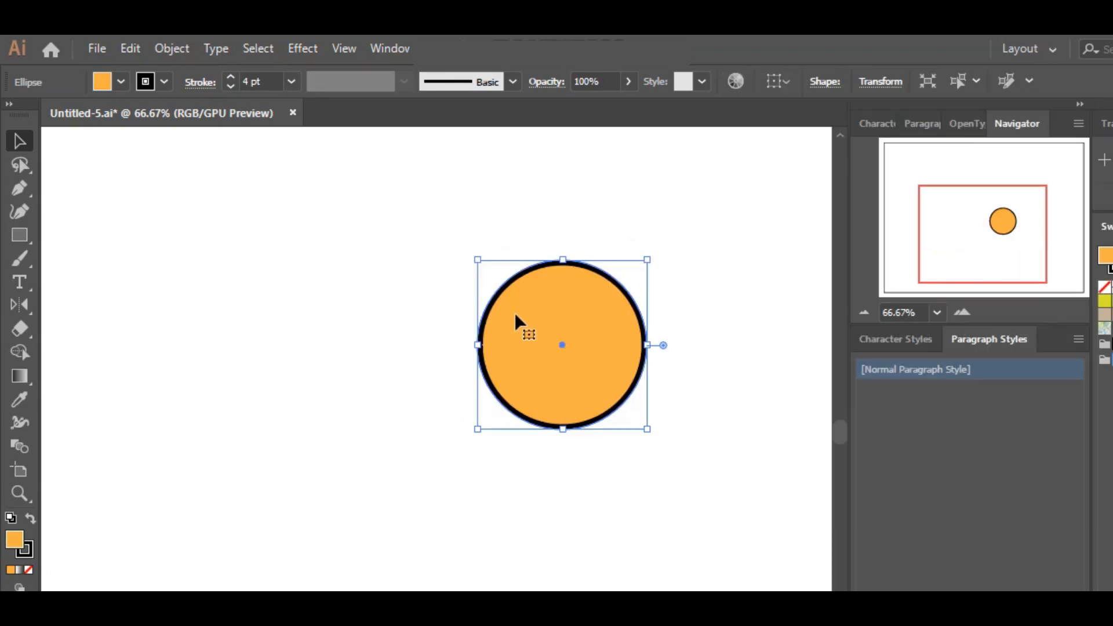
Delete the circle and set both rectangles' stroke to None
key("Delete")
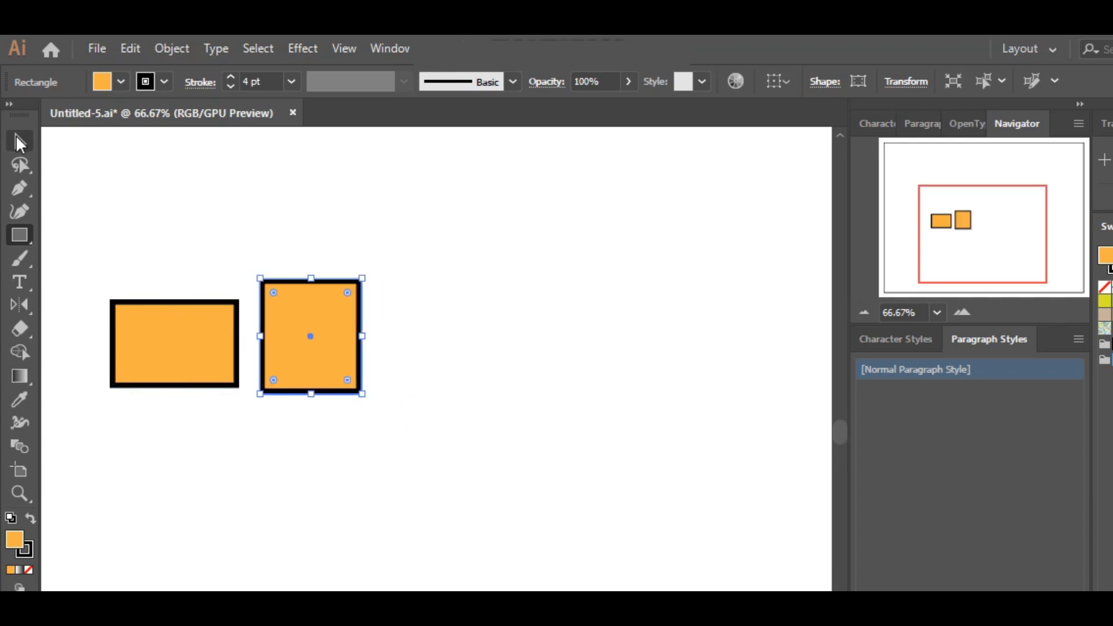
left_click(174, 343)
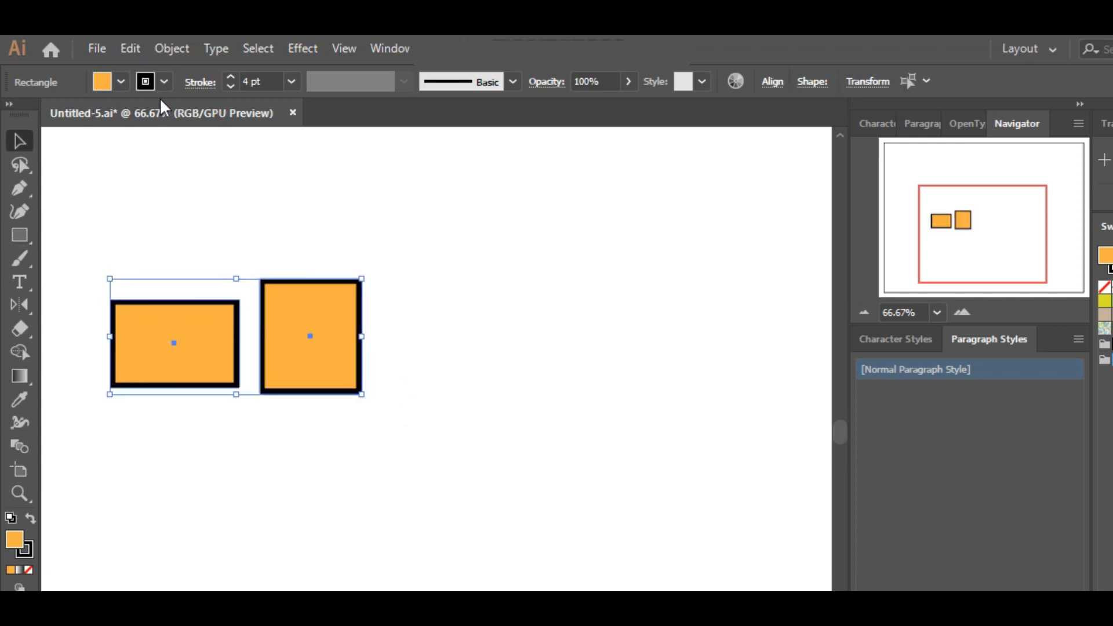
left_click(164, 81)
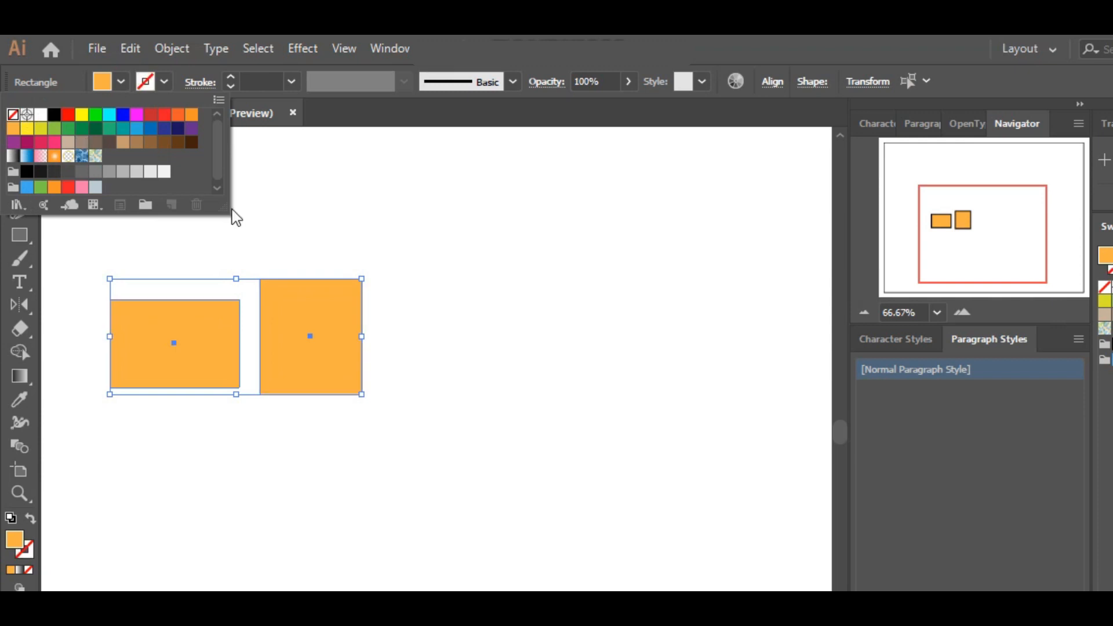
mouse_move(366, 237)
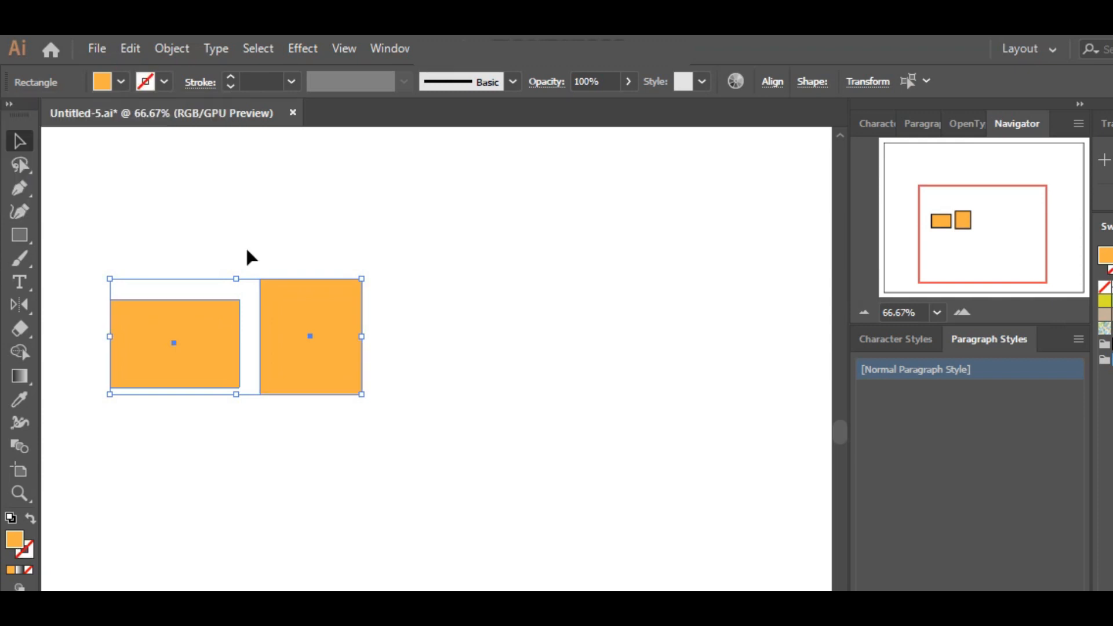
Fill the left rectangle with a red swatch
left_click(248, 361)
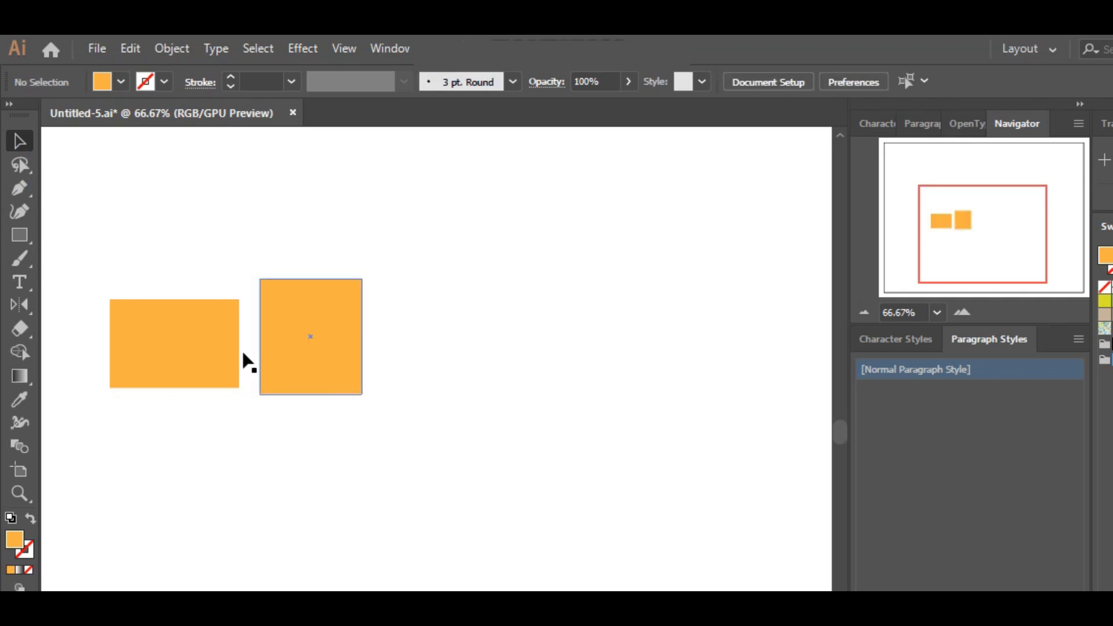
left_click(174, 342)
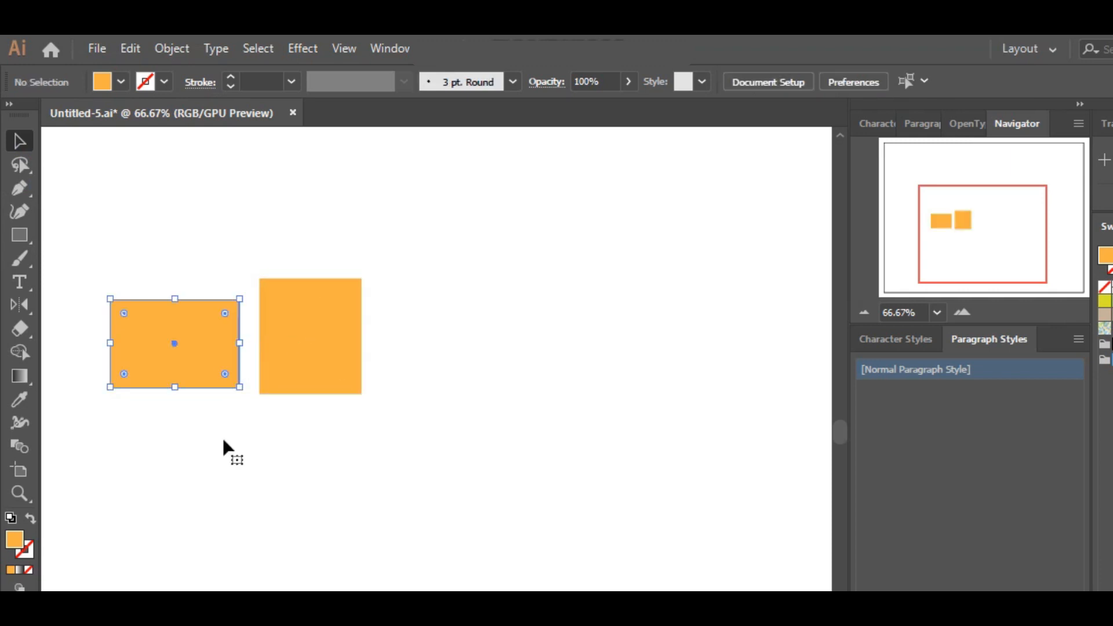
left_click(174, 343)
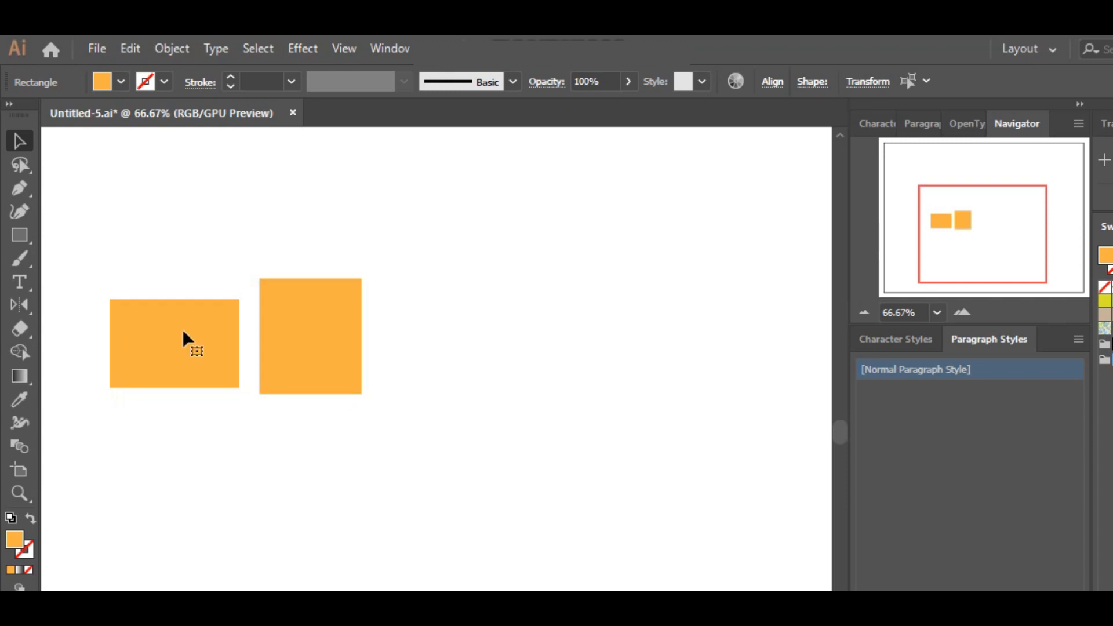
left_click(119, 81)
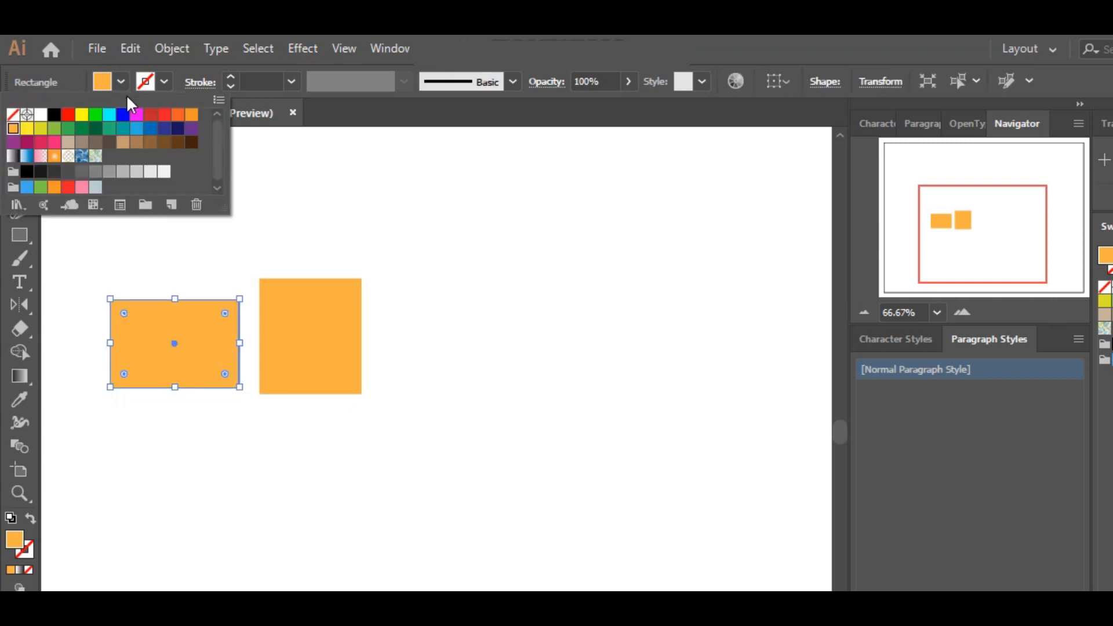
mouse_move(154, 124)
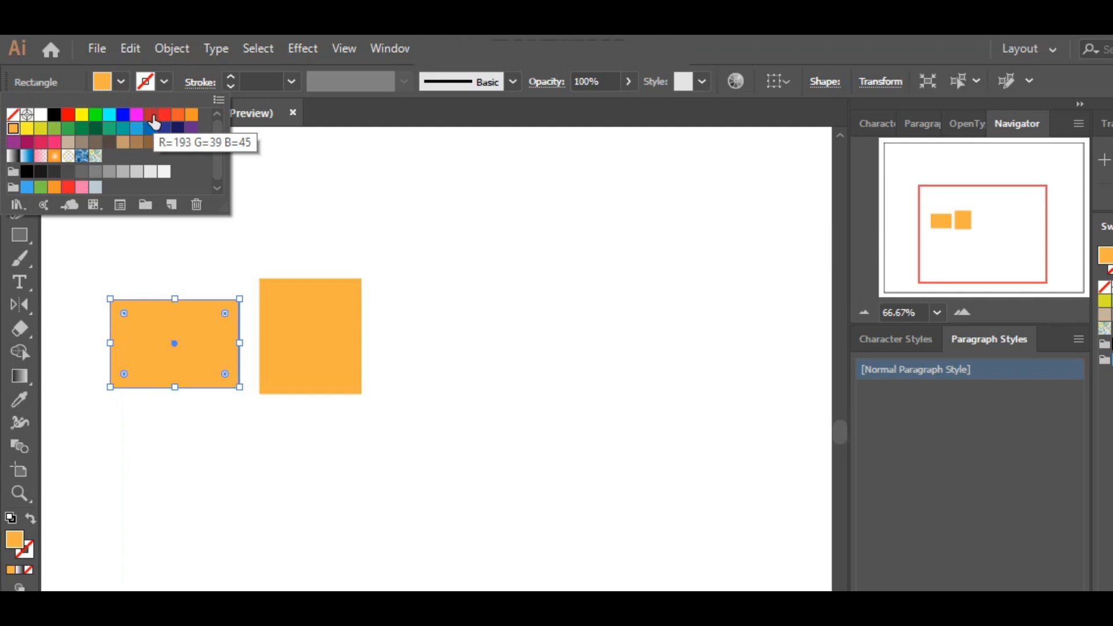
left_click(155, 120)
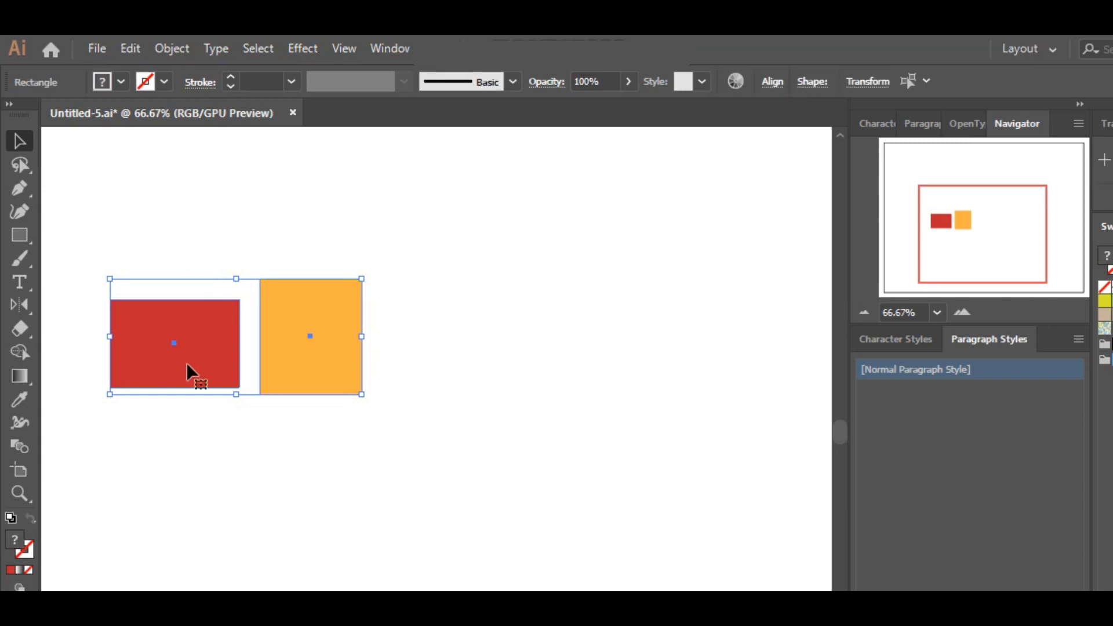
mouse_move(175, 247)
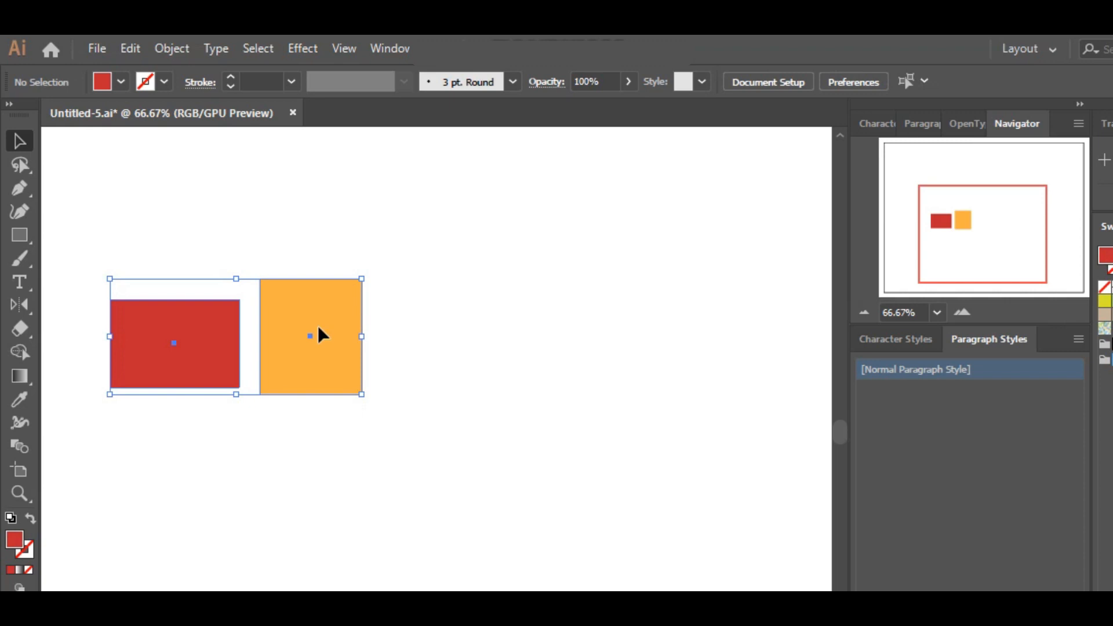
Duplicate the pair, overlap each orange square on its red rectangle, left one at 68% opacity
left_click(311, 335)
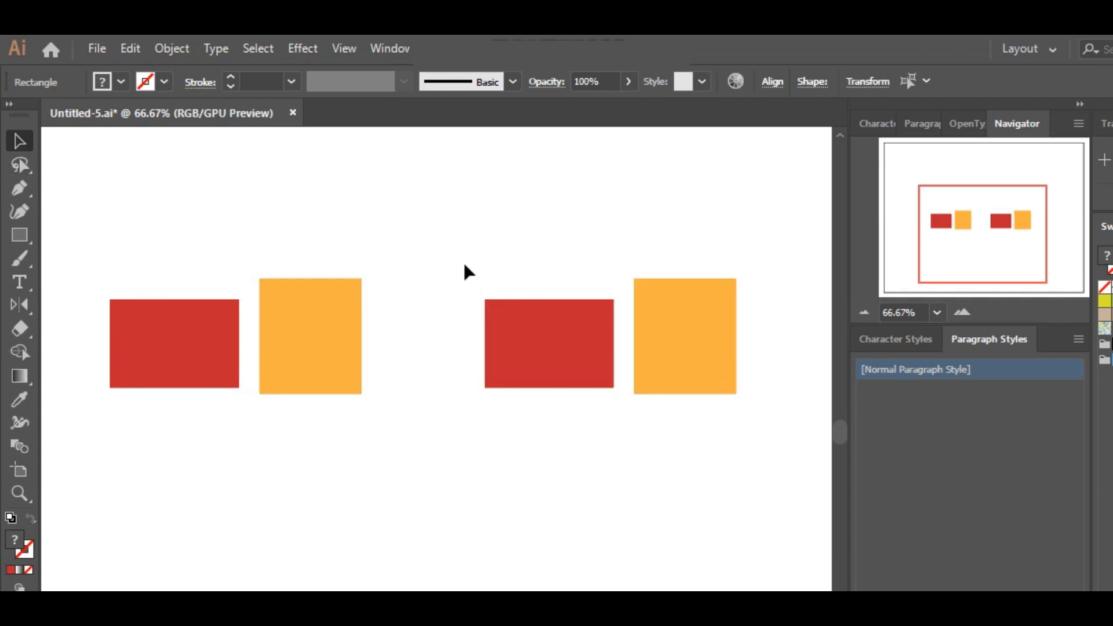
left_click(340, 394)
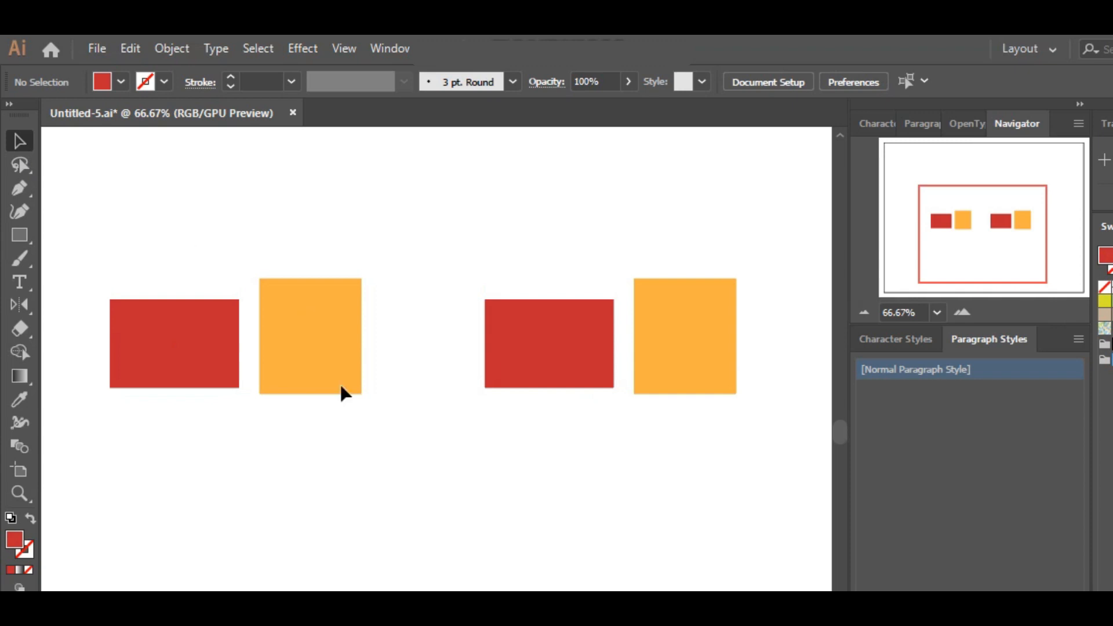
left_click(310, 336)
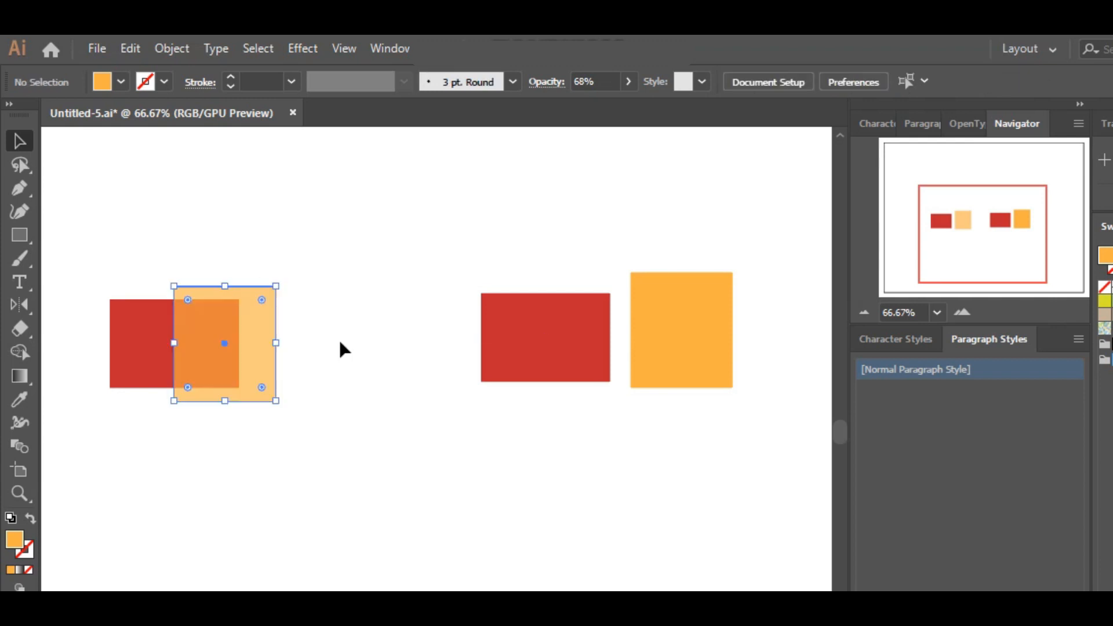
left_click(199, 376)
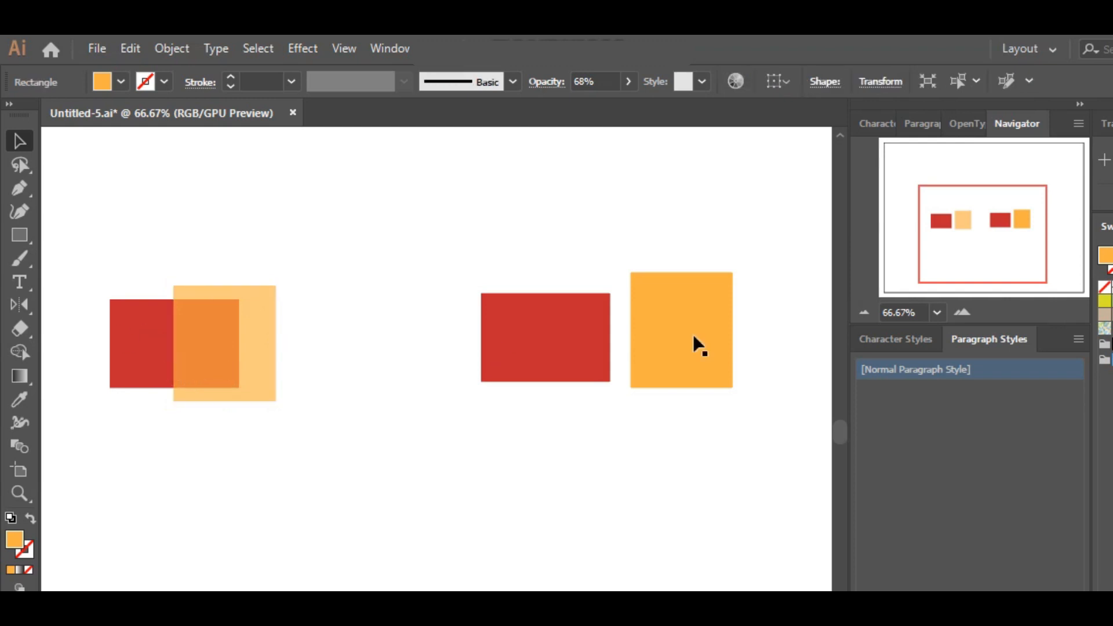
left_click(679, 330)
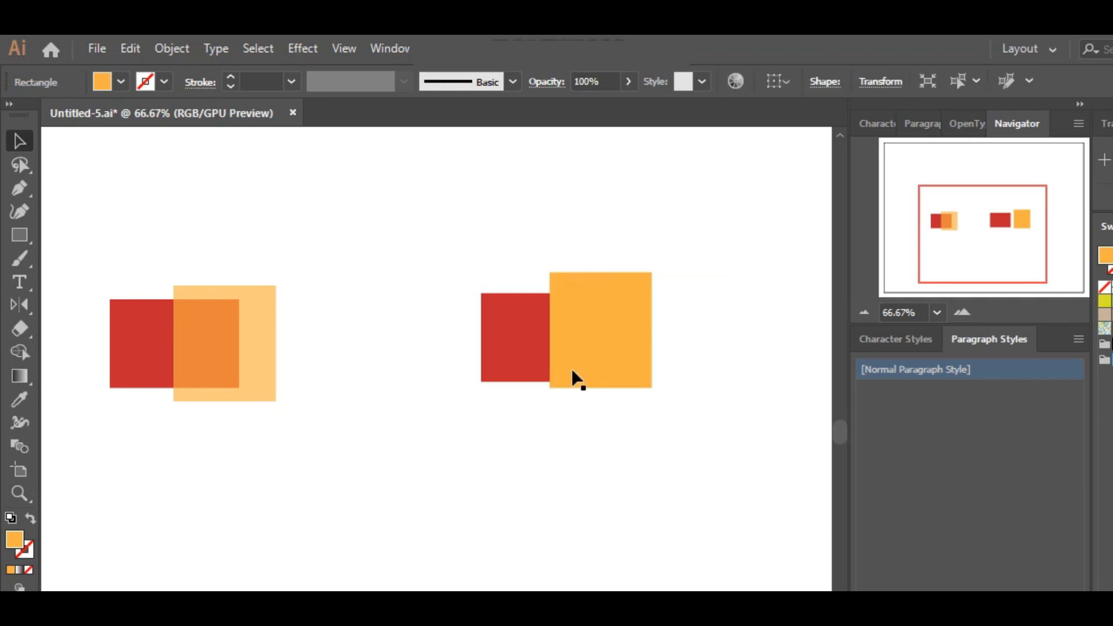
left_click(667, 382)
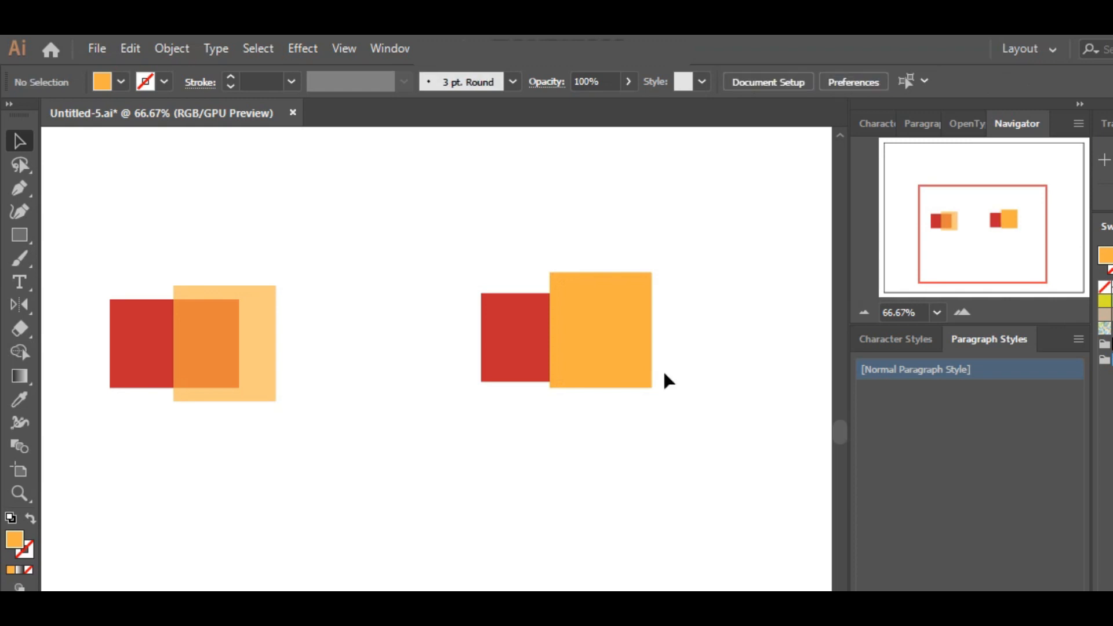
mouse_move(617, 197)
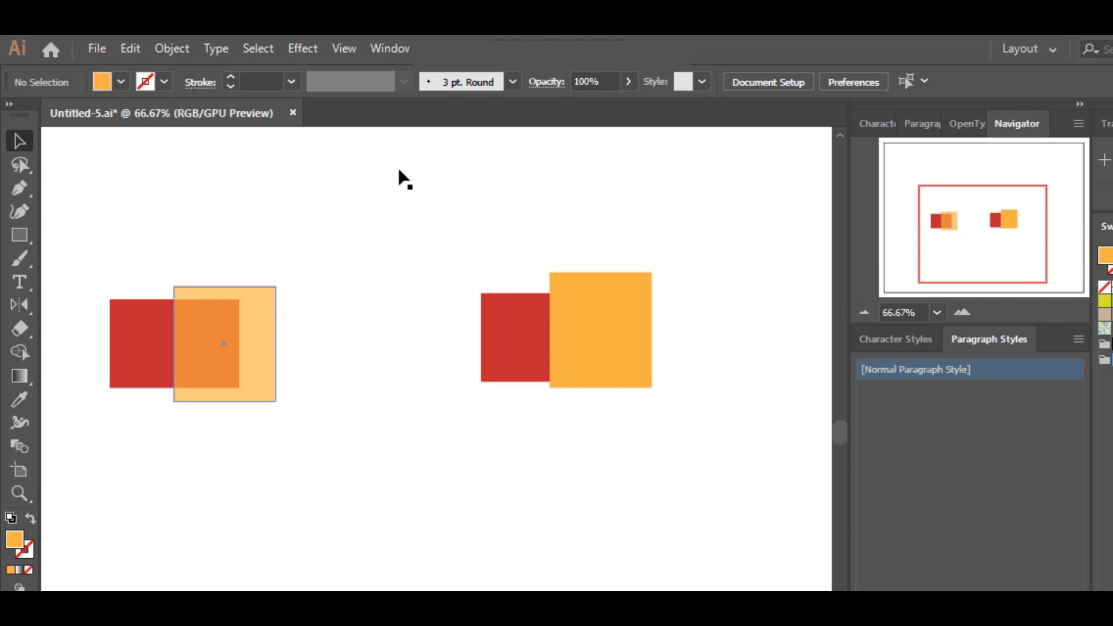
Select and delete all the overlapping rectangles
left_click(618, 330)
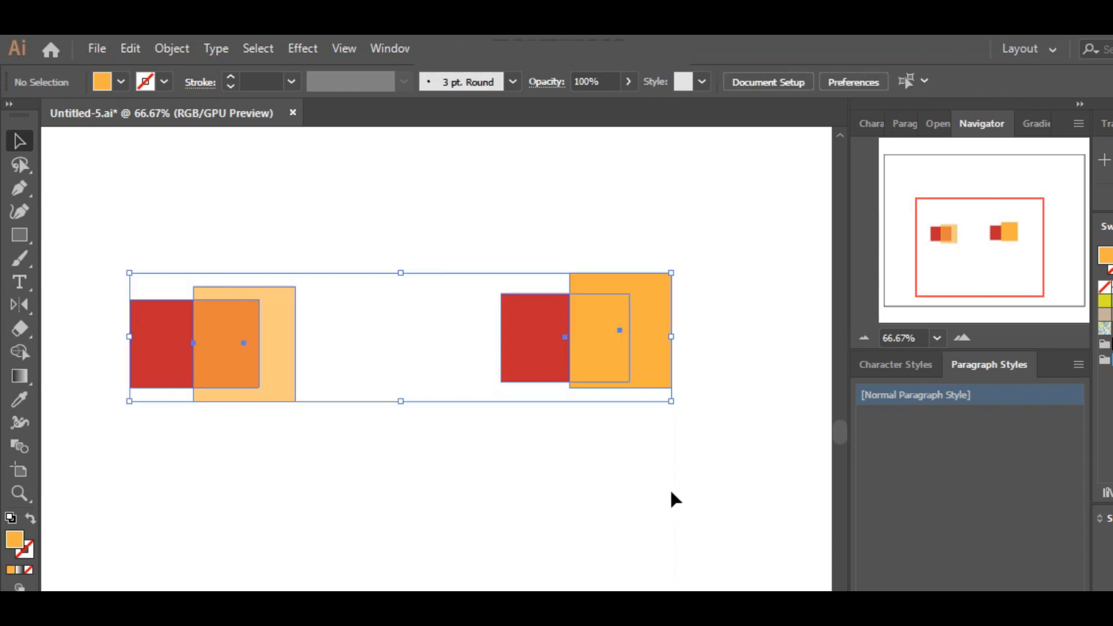
key("Delete")
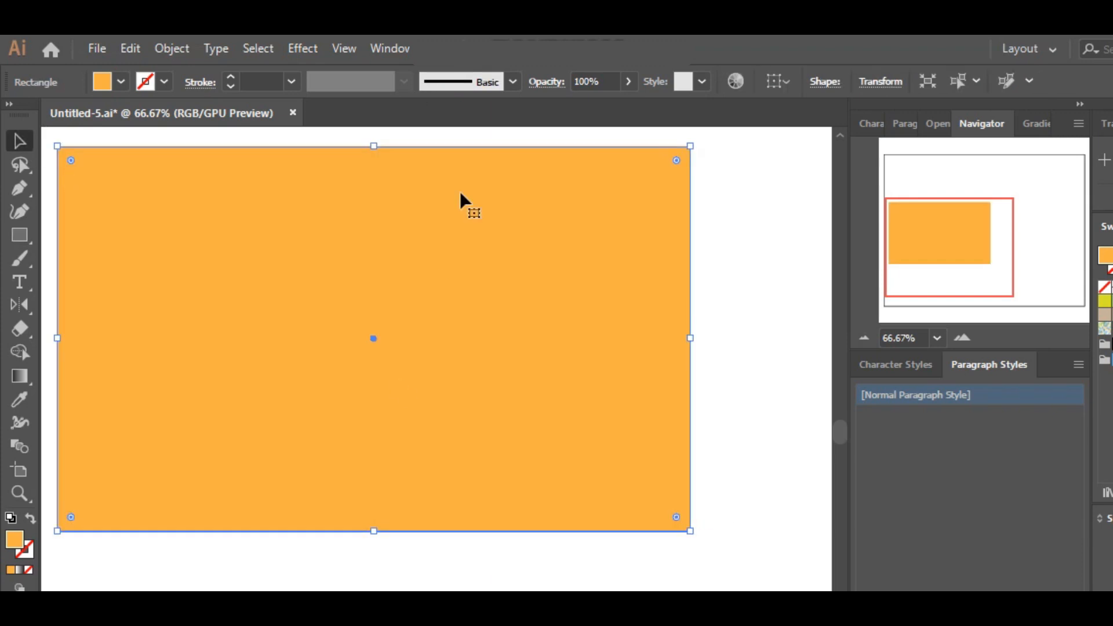
left_click(388, 48)
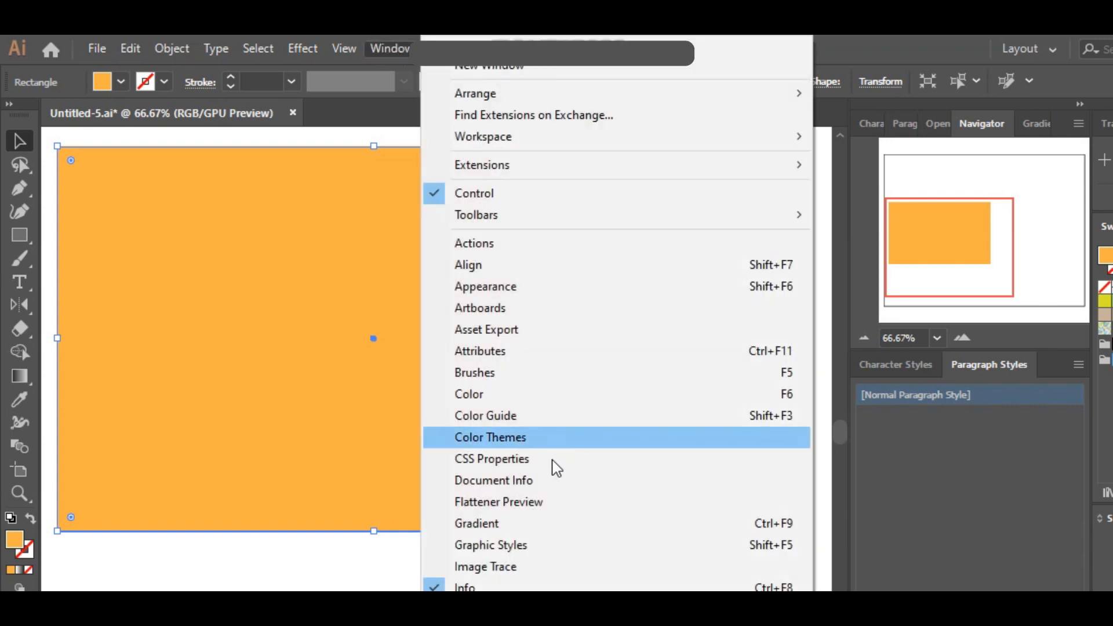
Fill the large rectangle with a radial gradient from white to light grey, then deselect
left_click(477, 522)
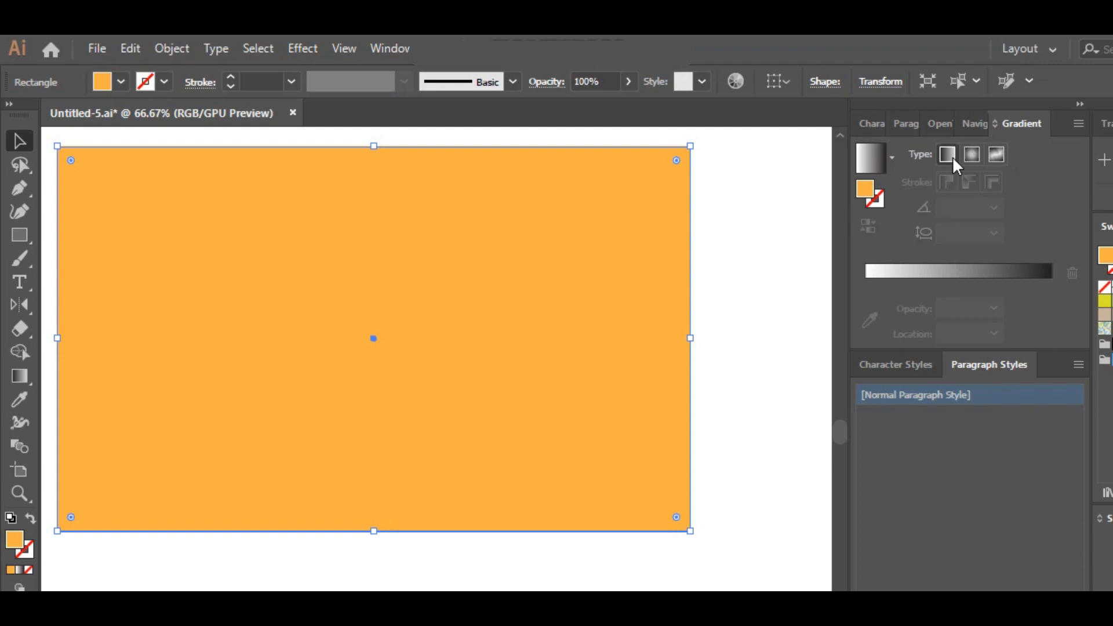
left_click(946, 154)
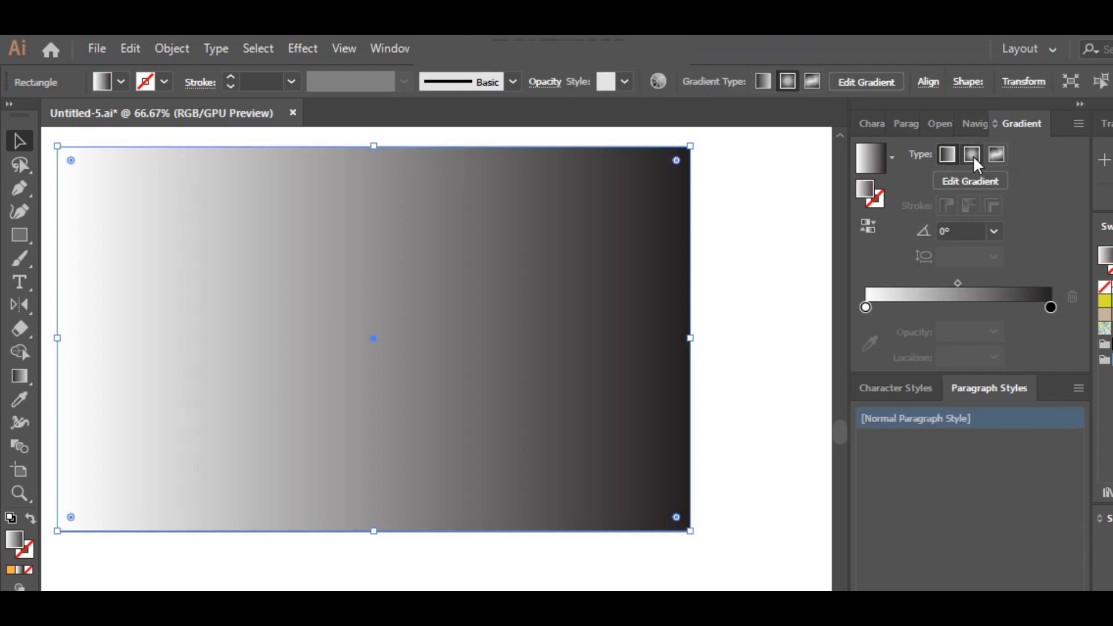
left_click(972, 155)
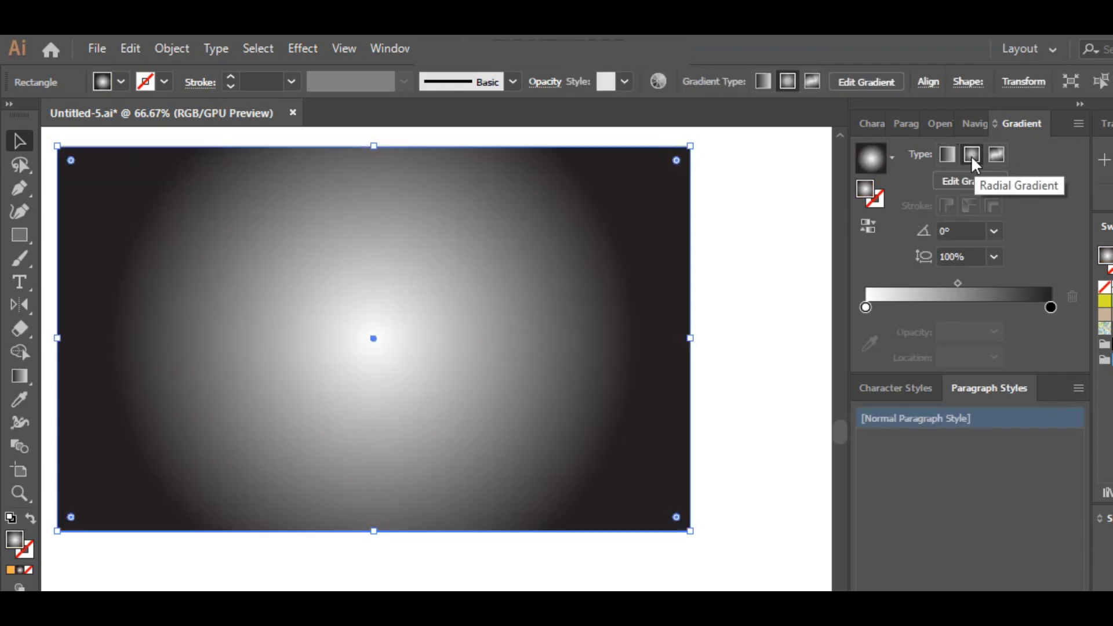
mouse_move(1050, 307)
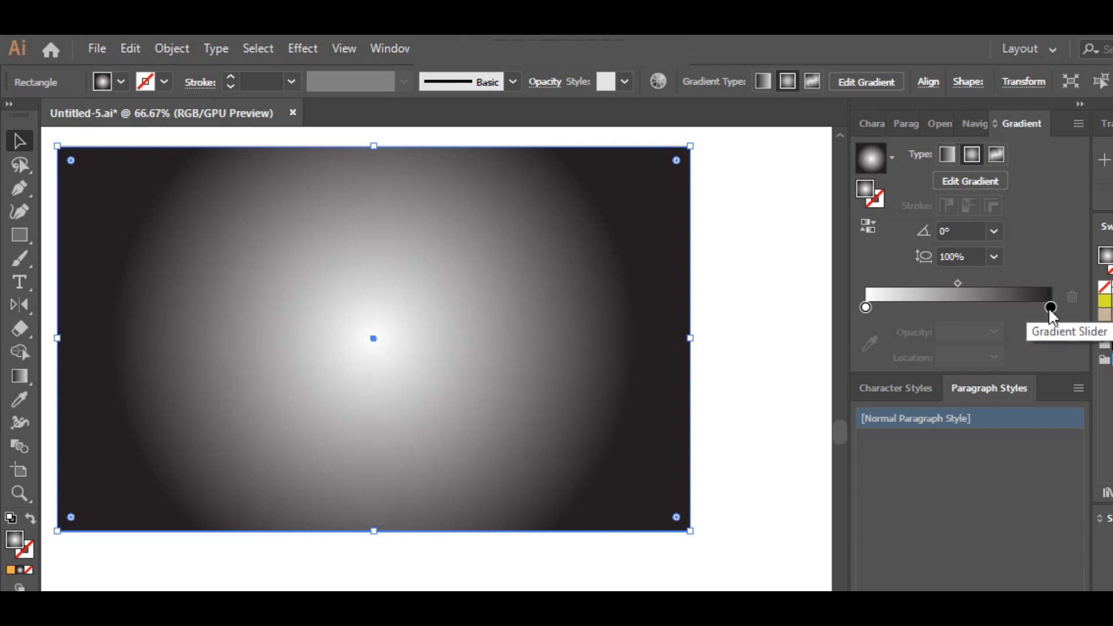
left_click(1051, 306)
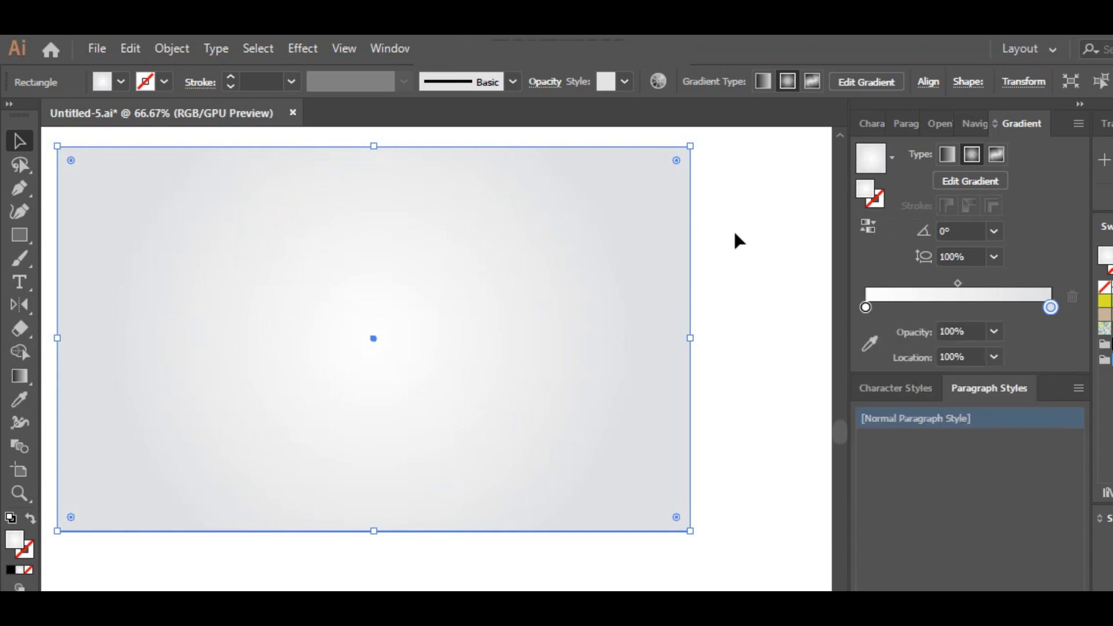
left_click(616, 213)
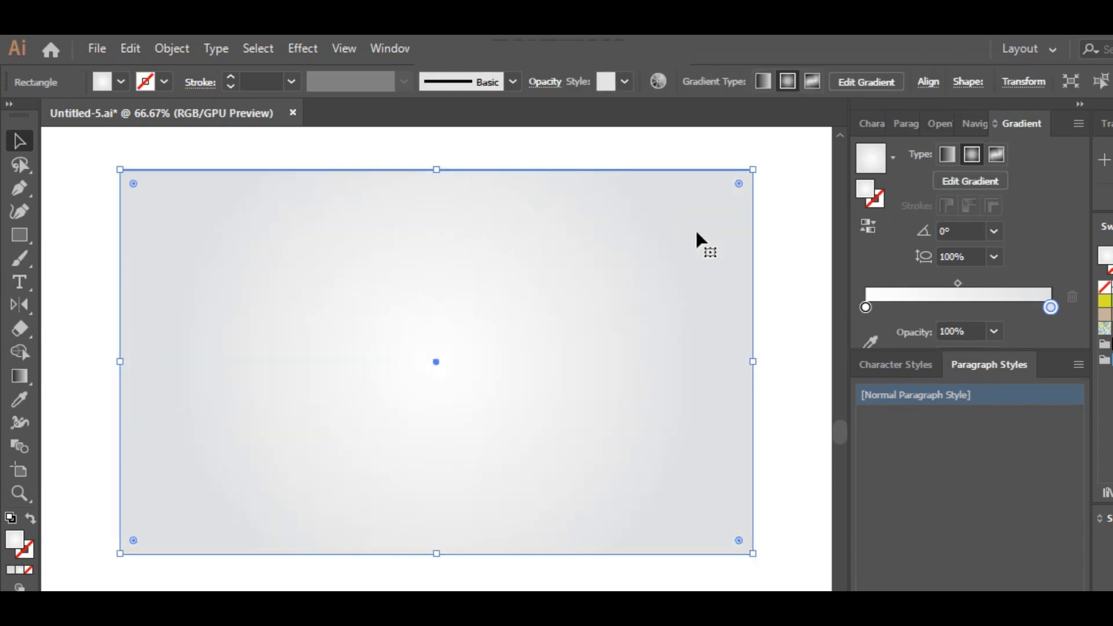
left_click(666, 161)
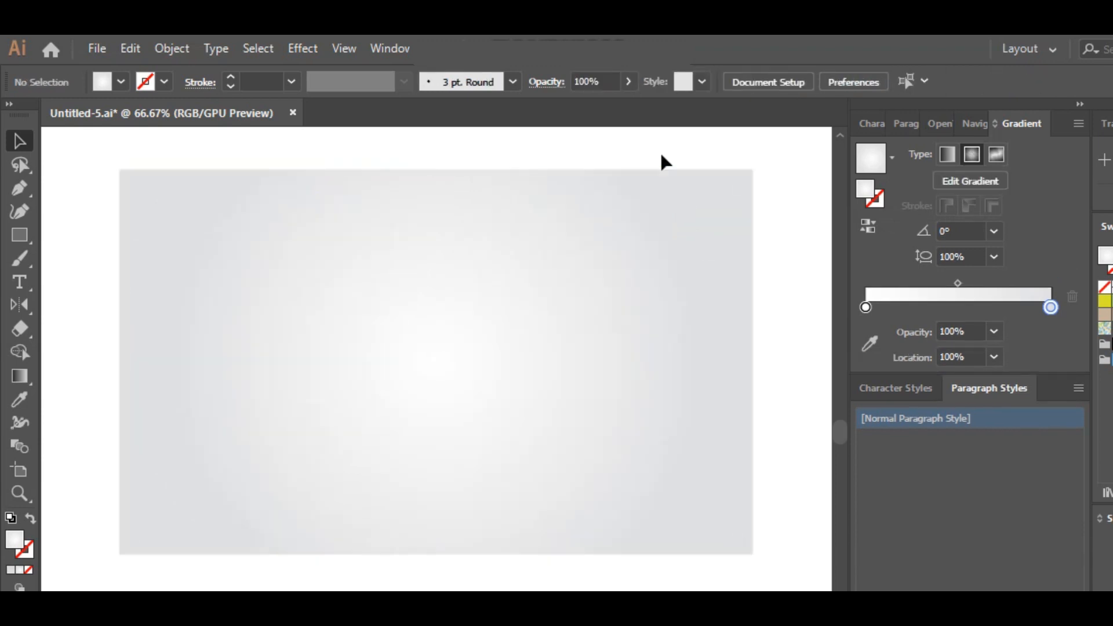